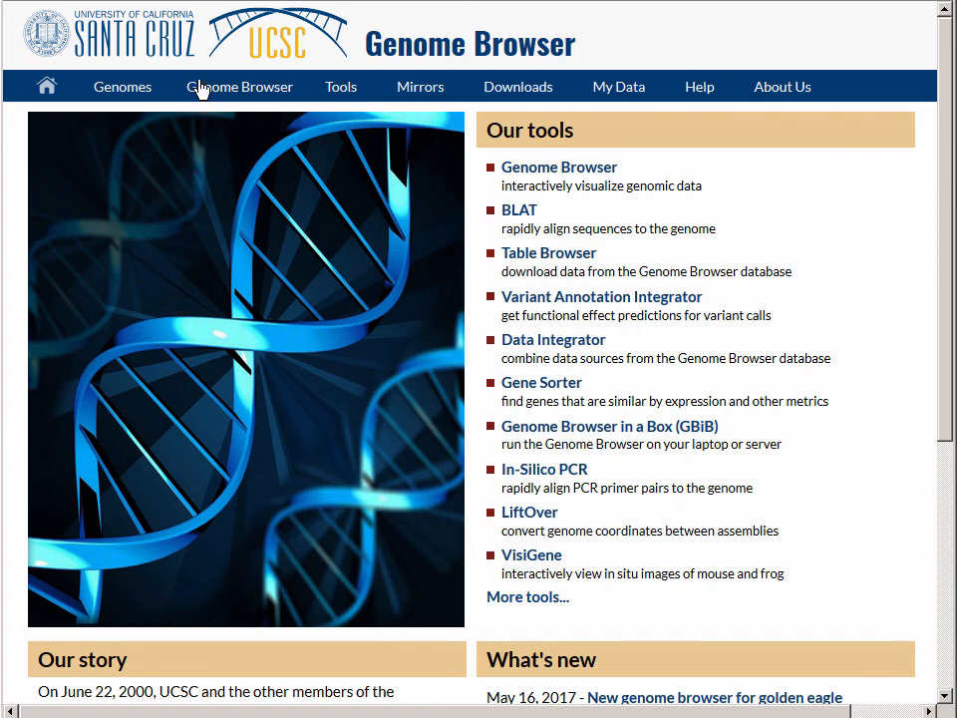
Reset all user settings, pick the human Feb. 2009 (GRCh37/hg19) assembly and go.
click(240, 85)
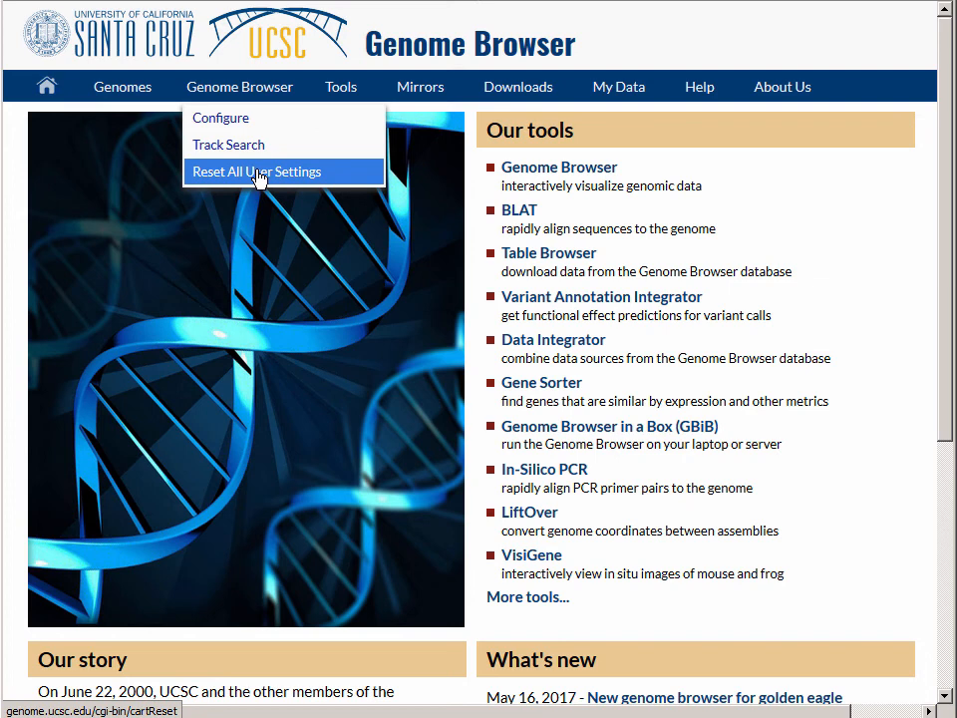
click(255, 172)
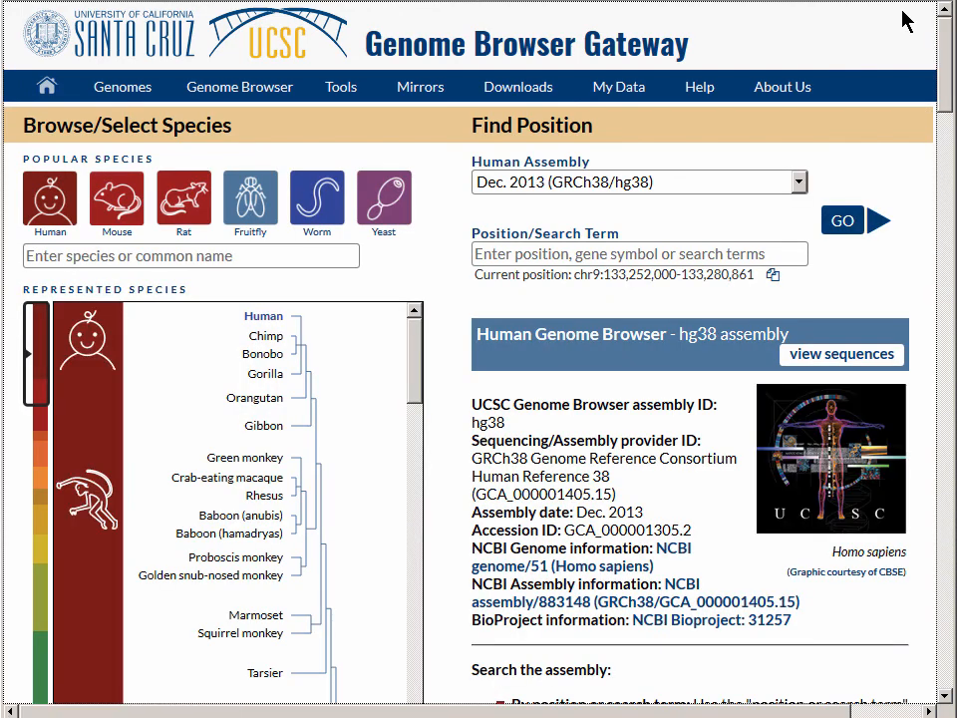
click(638, 181)
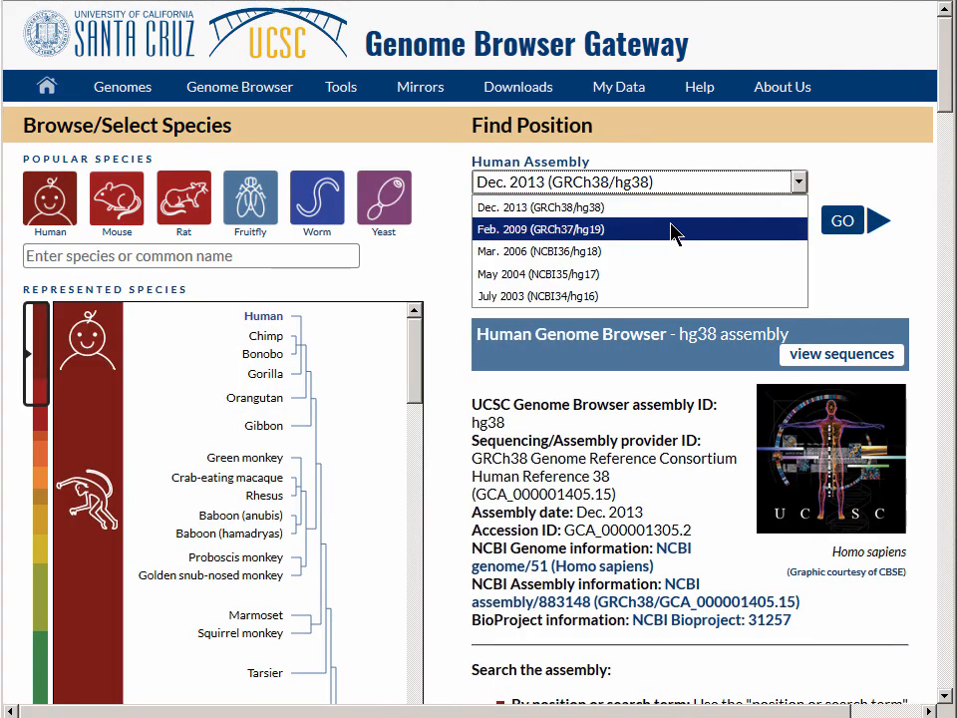
click(546, 230)
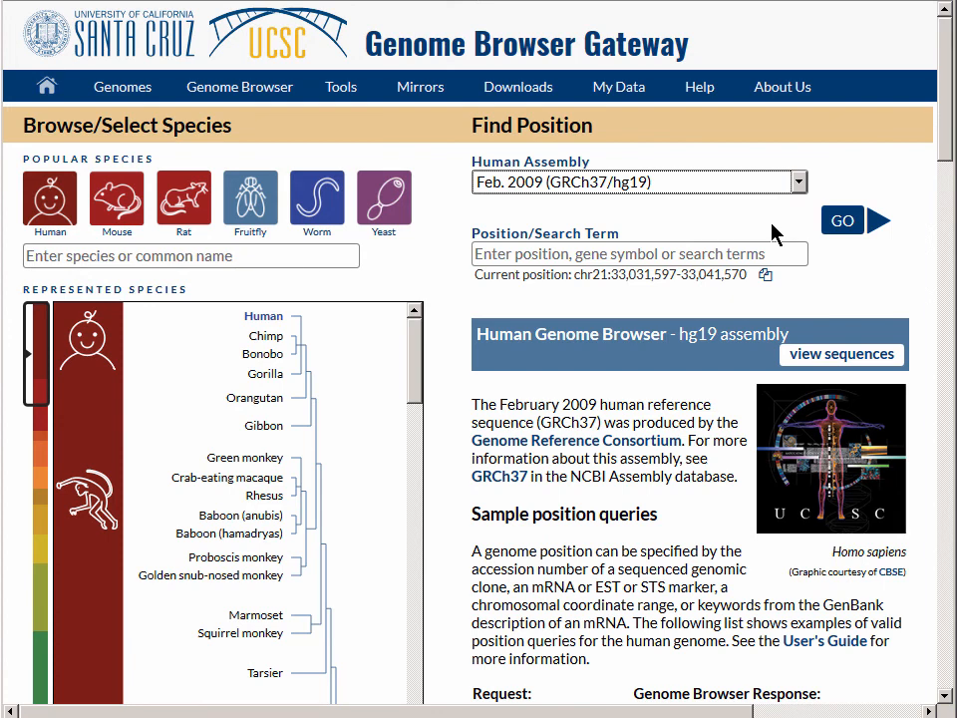
click(841, 219)
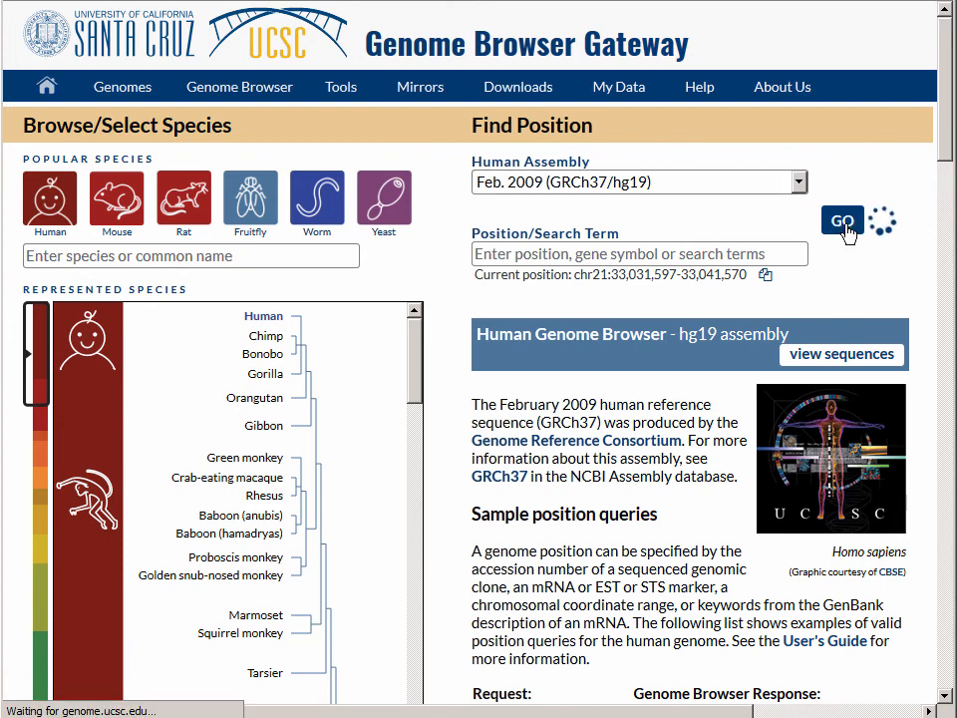
Hide all tracks, set UCSC Genes to pack and refresh the hg19 browser view.
click(841, 220)
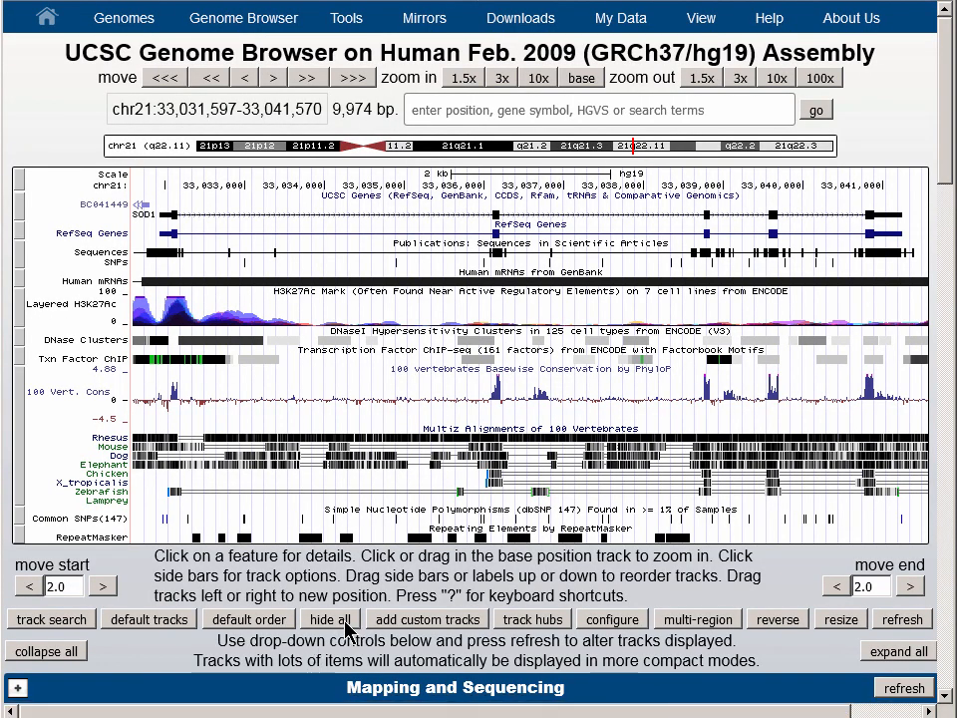
click(328, 618)
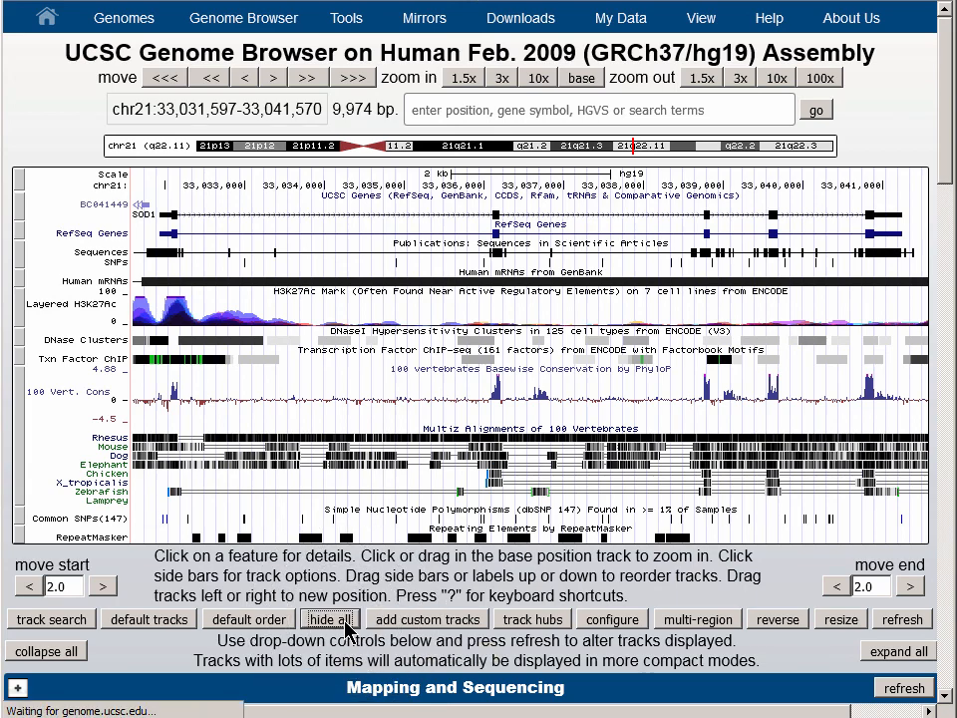
click(330, 618)
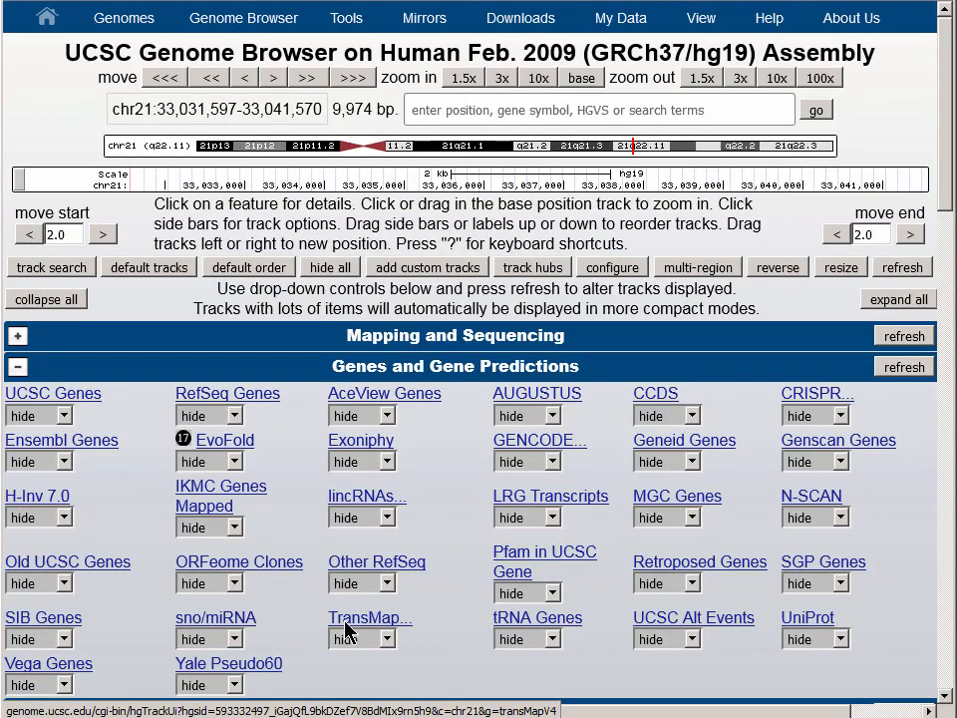
click(38, 414)
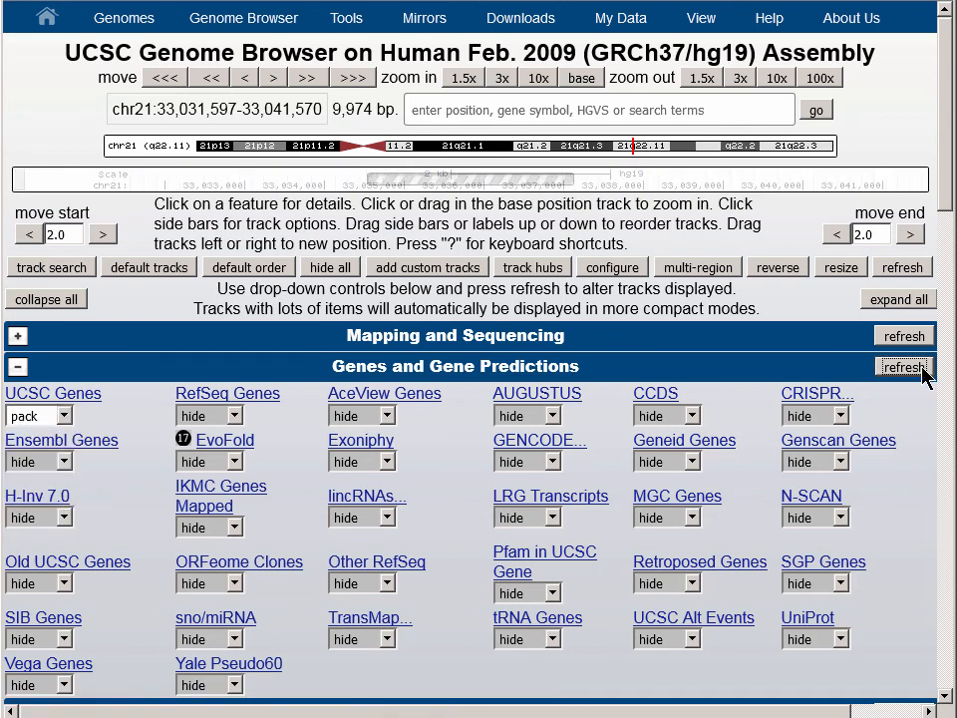
click(901, 367)
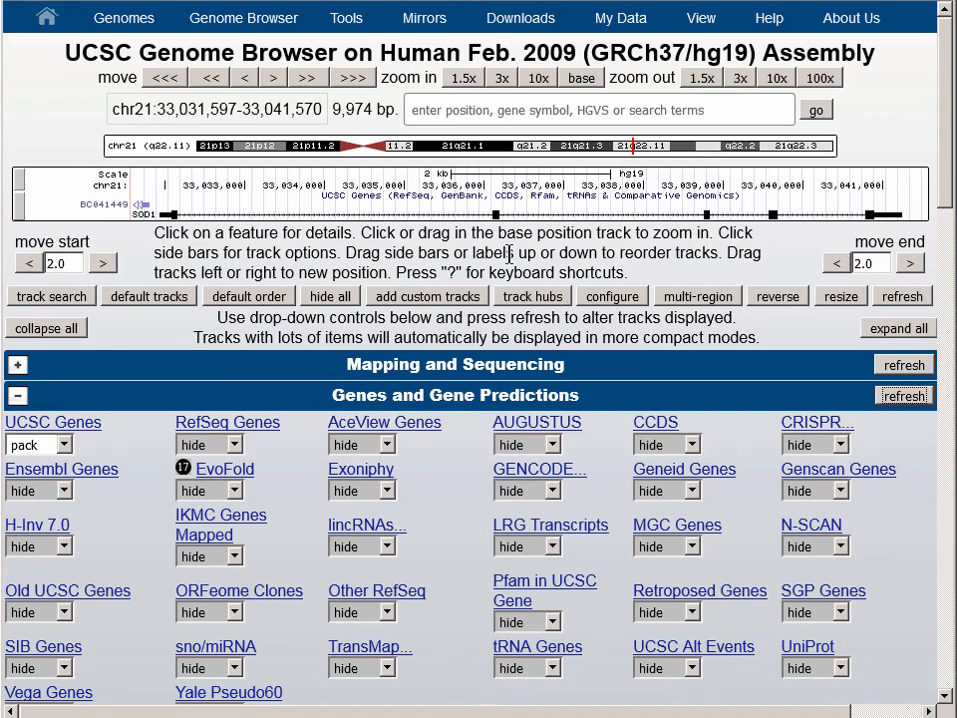
click(598, 108)
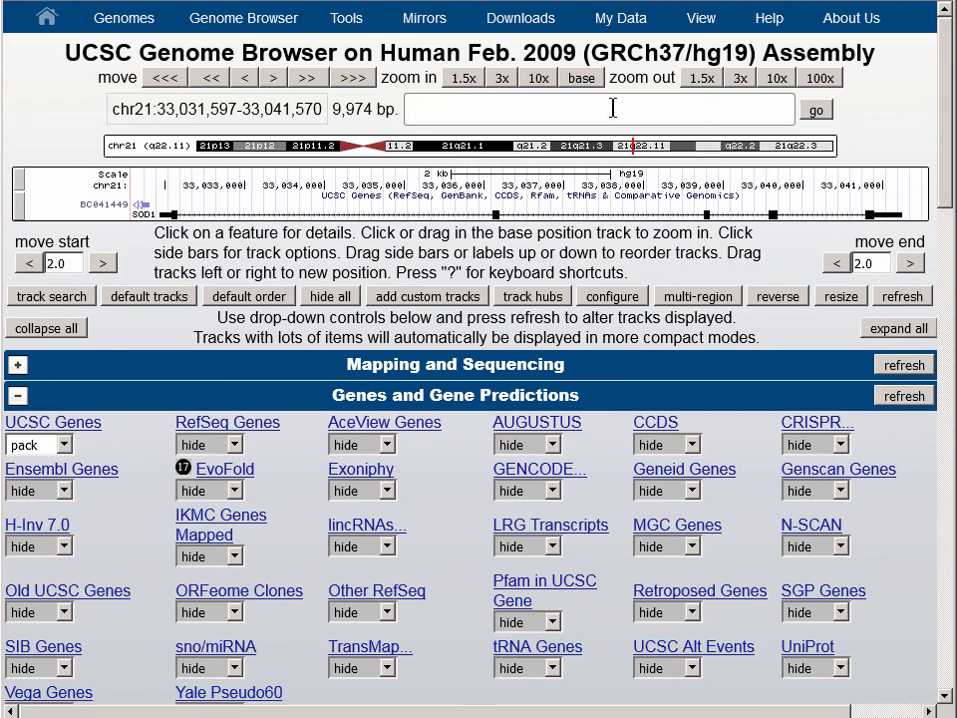
text(chr22:18700000)
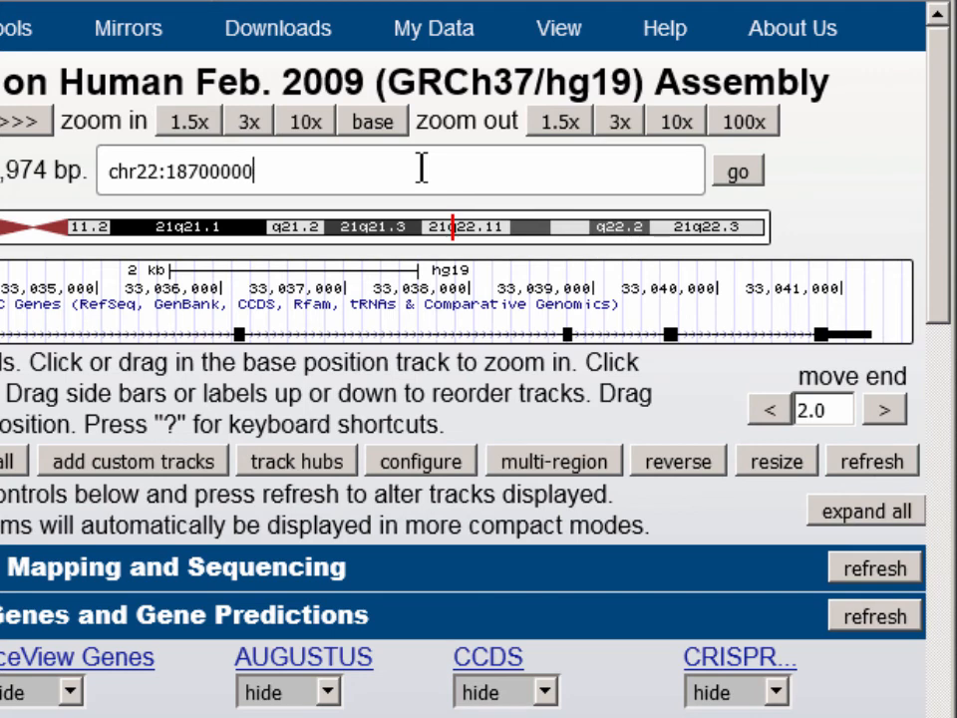
text(-2)
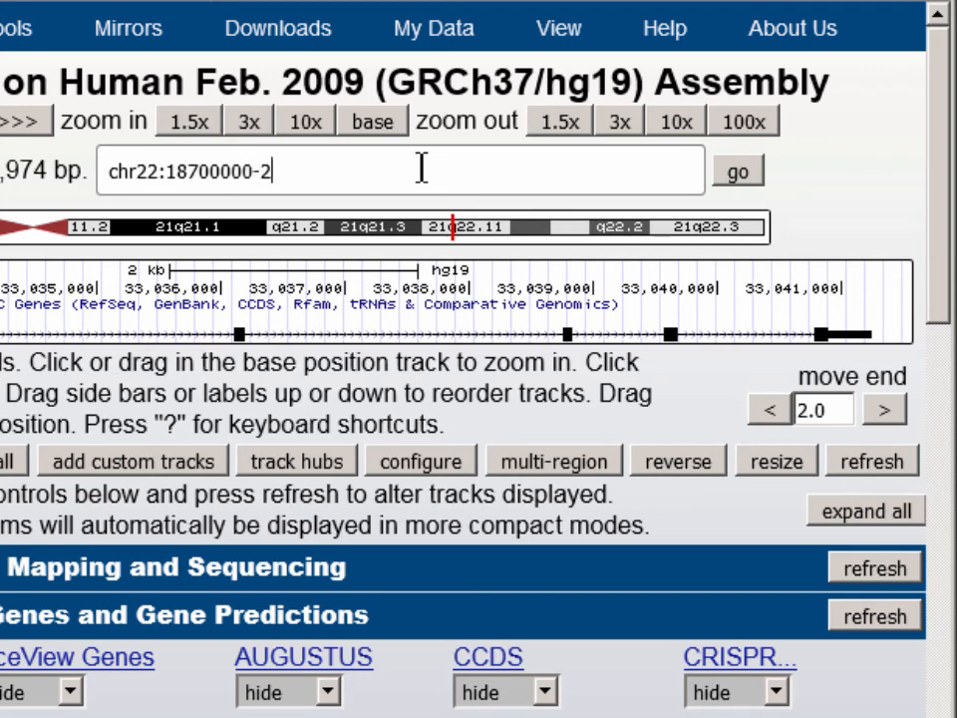
text(1500)
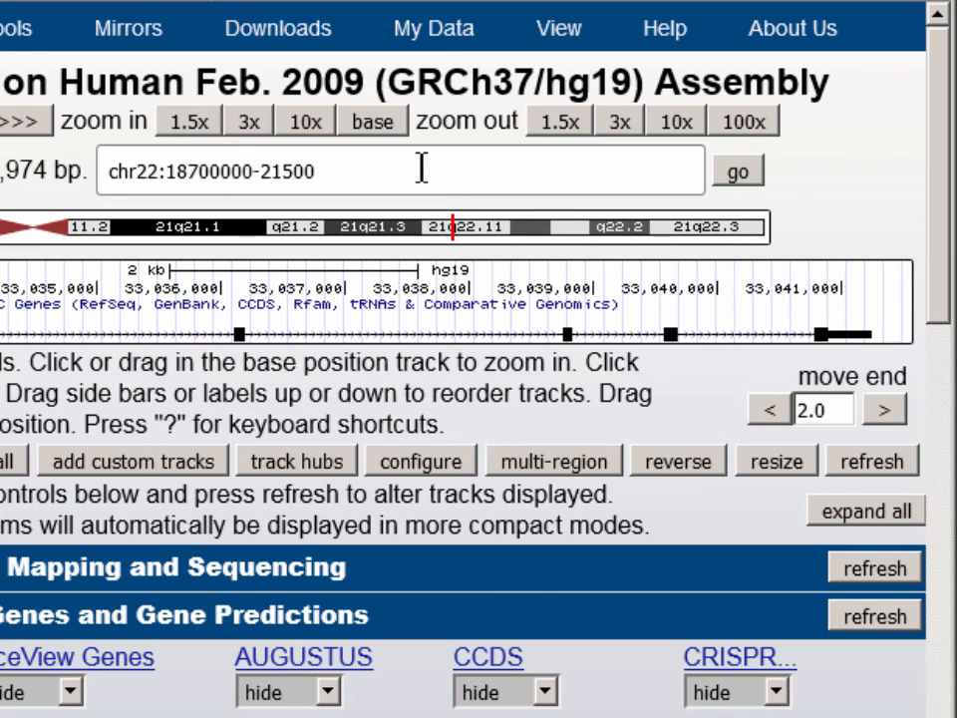
text(000)
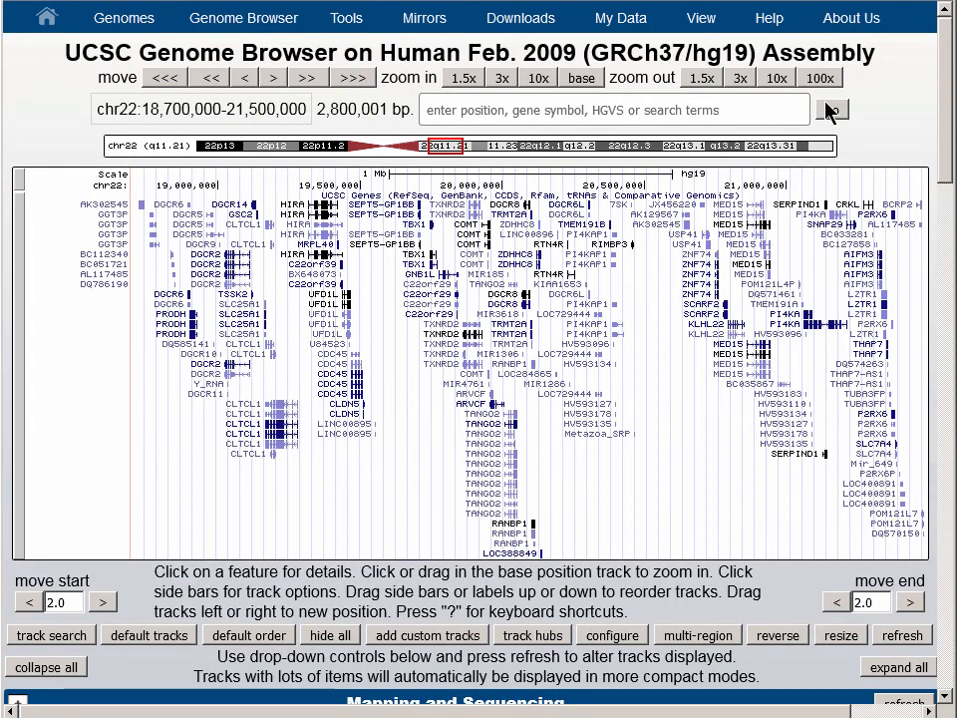
mouse_move(337, 223)
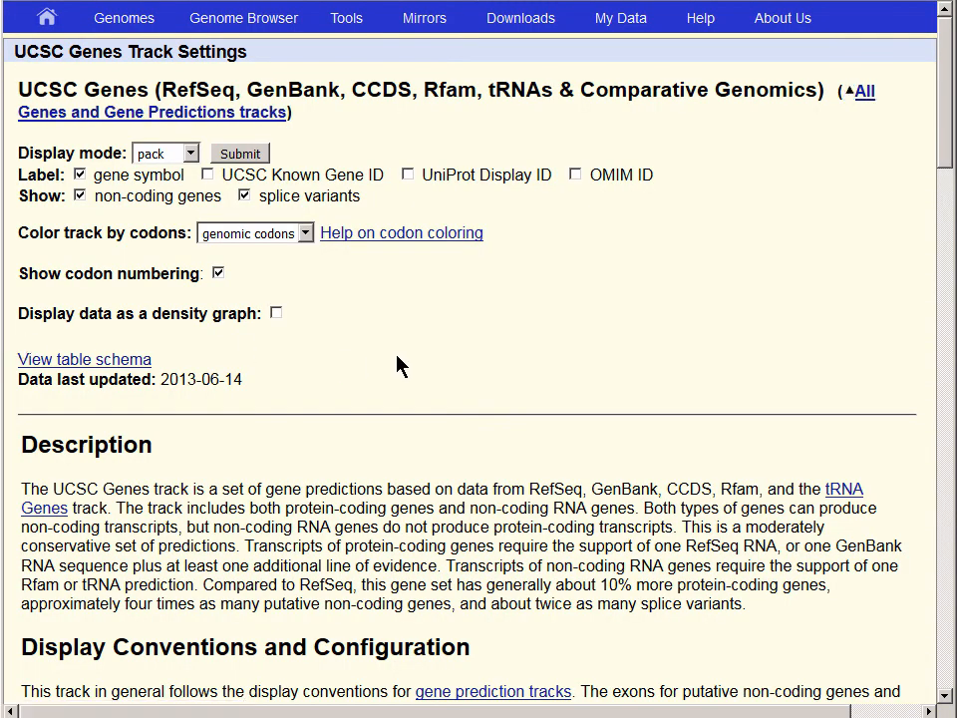
Untick splice variants in UCSC Genes track settings and submit.
click(249, 195)
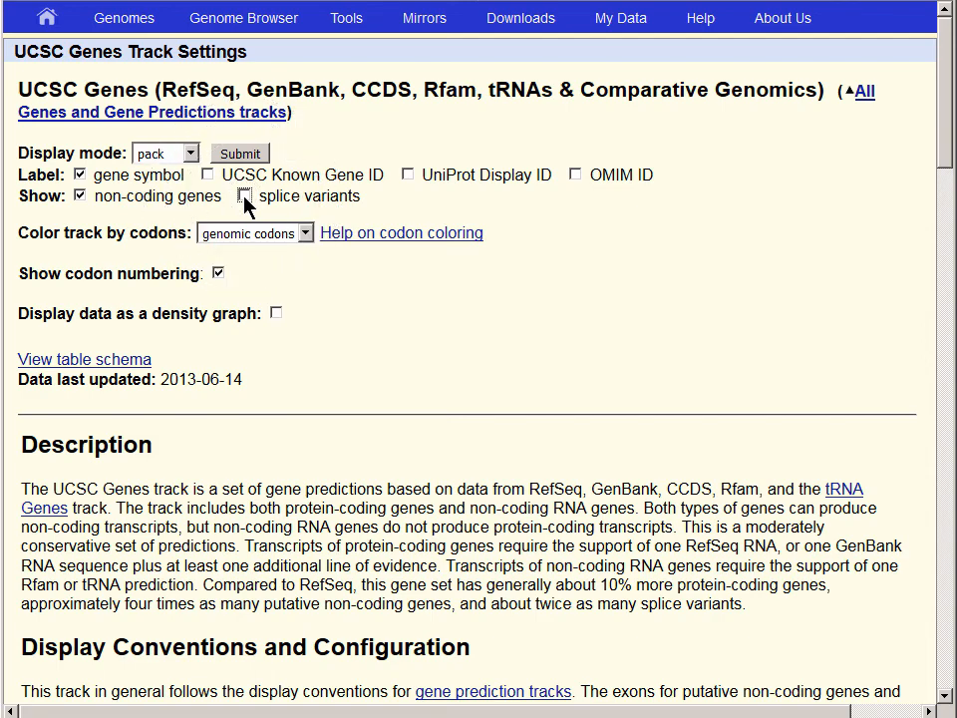
click(239, 152)
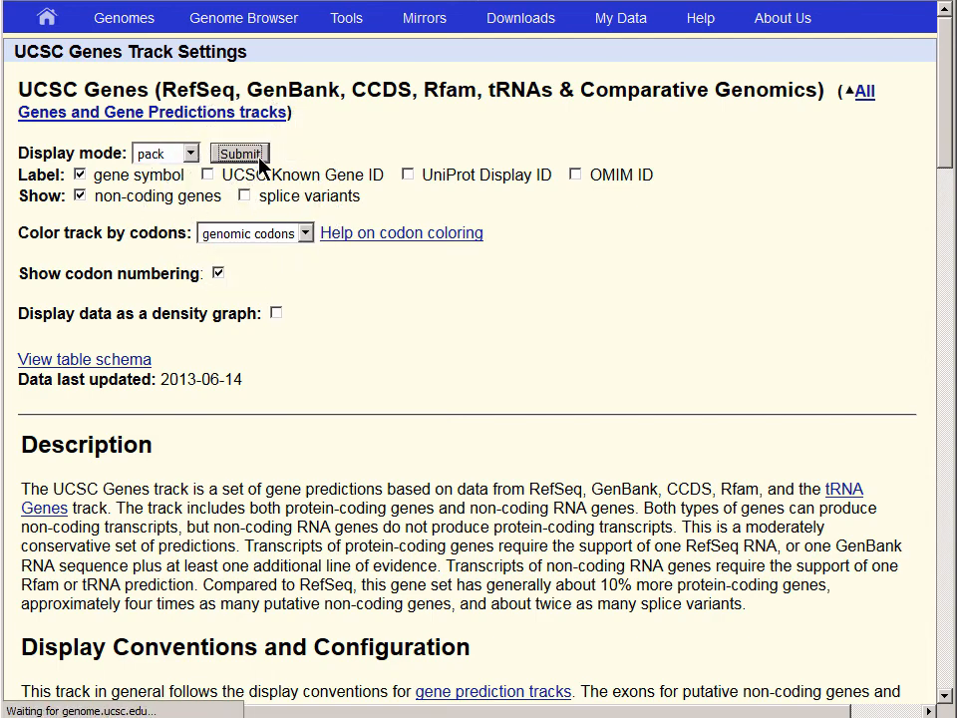
click(239, 153)
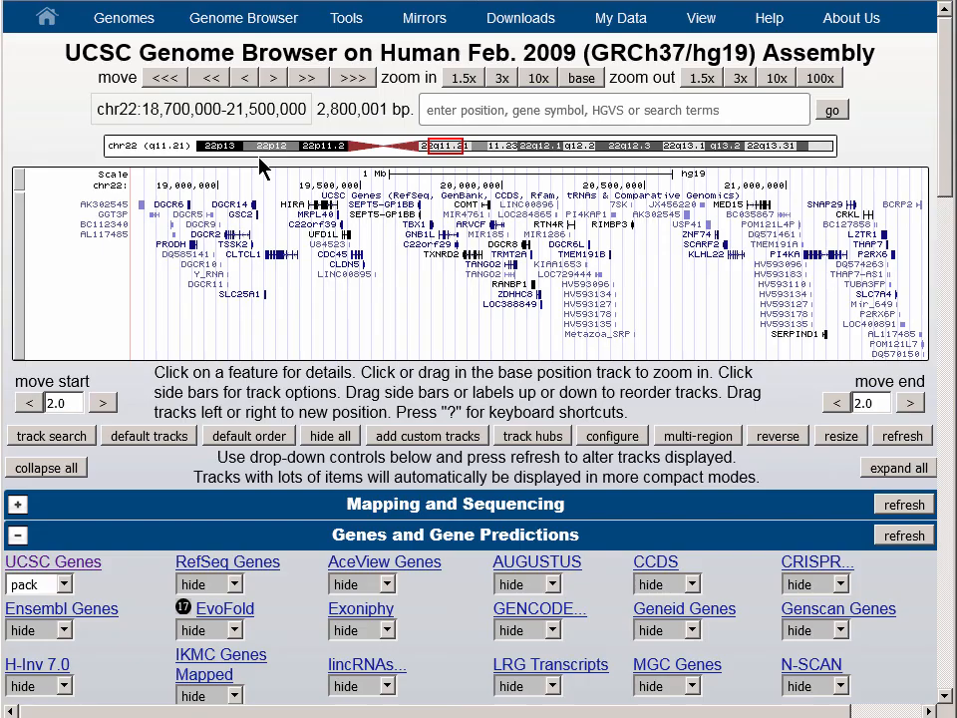
mouse_move(949, 117)
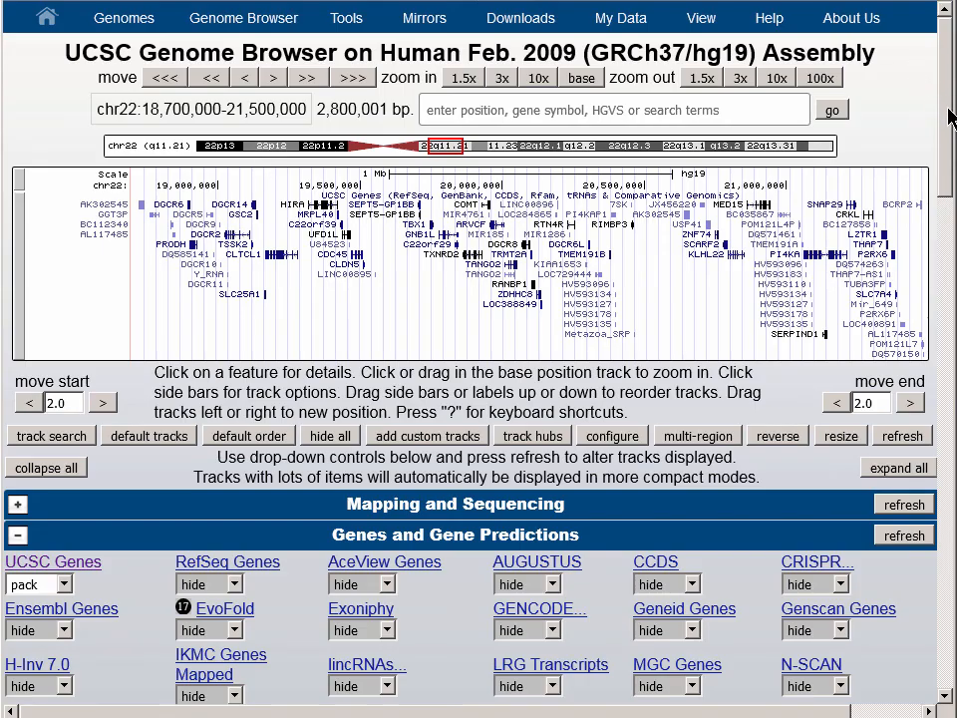
Set OMIM Alleles and OMIM Genes to pack under Phenotype and Literature and refresh.
scroll(down, 3)
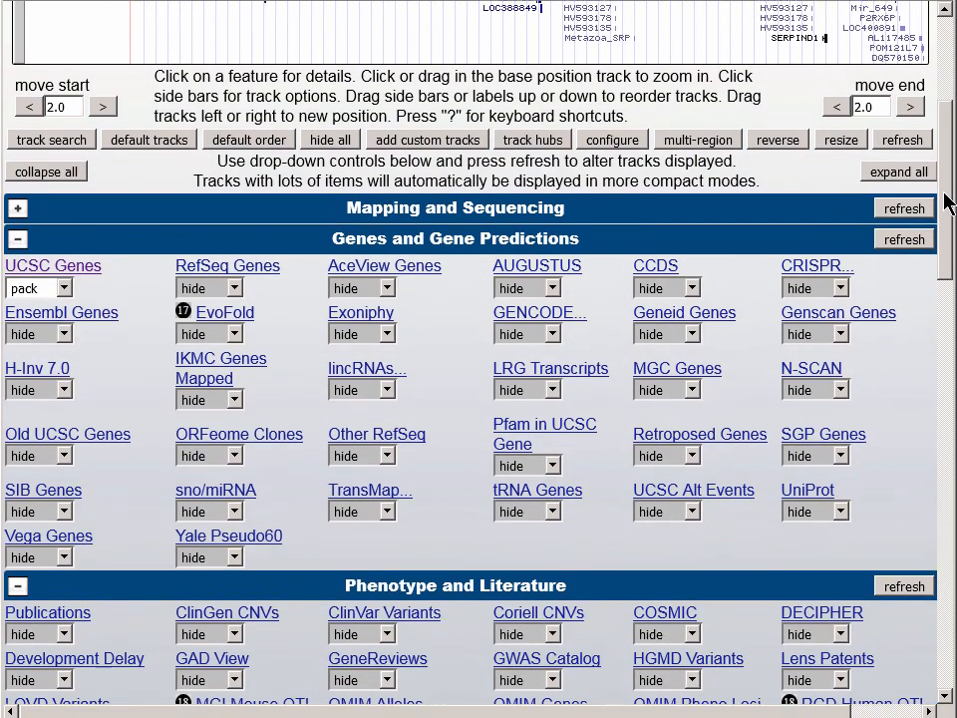
scroll(down, 3)
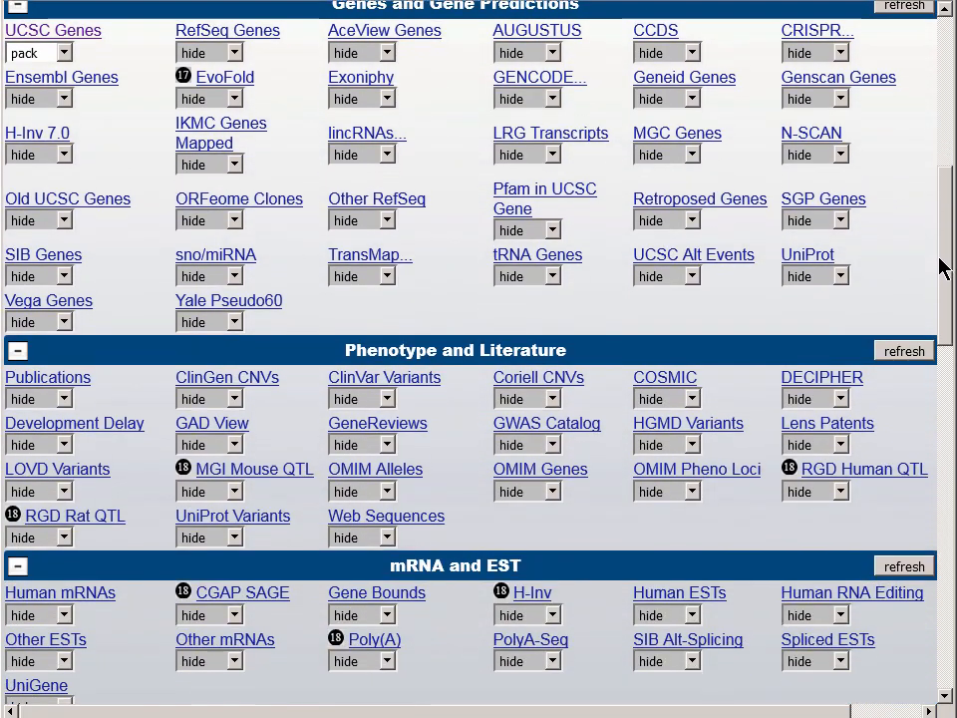
scroll(down, 3)
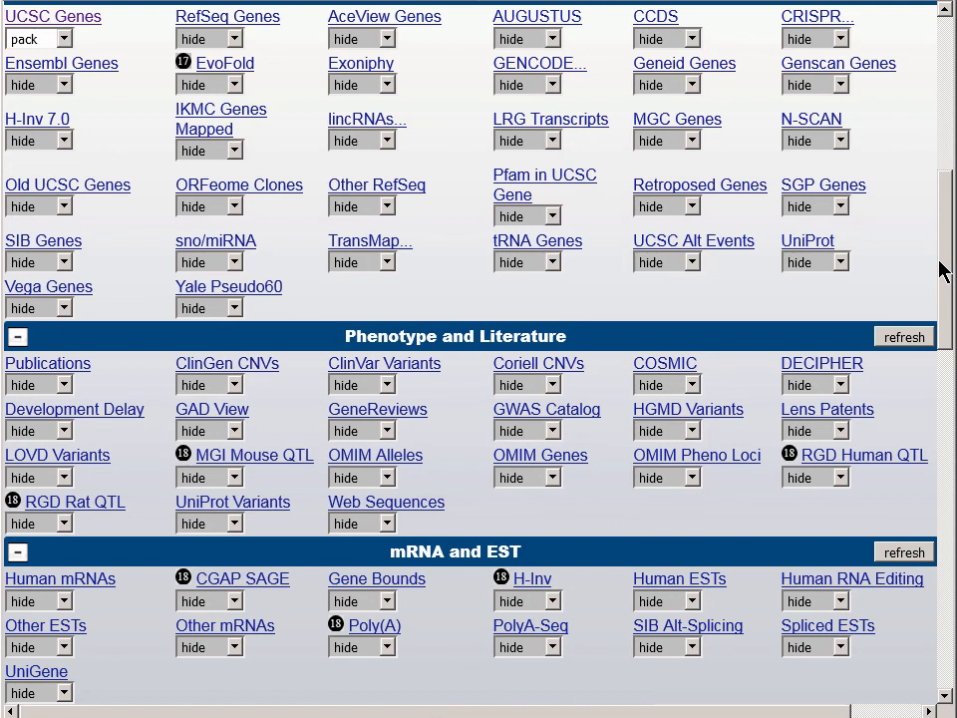
mouse_move(407, 487)
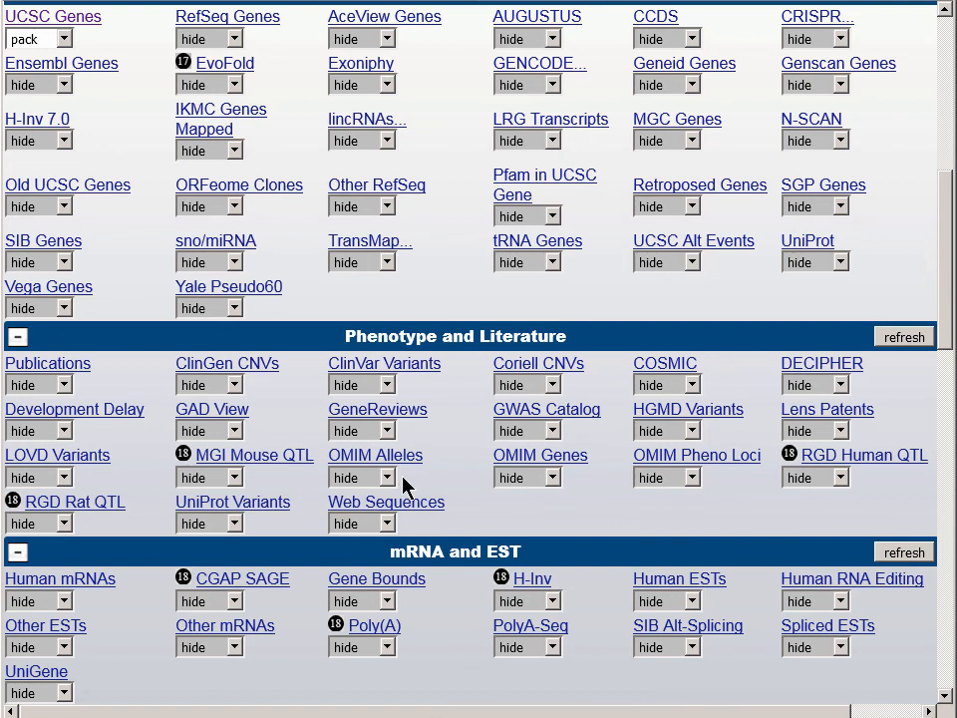
click(363, 476)
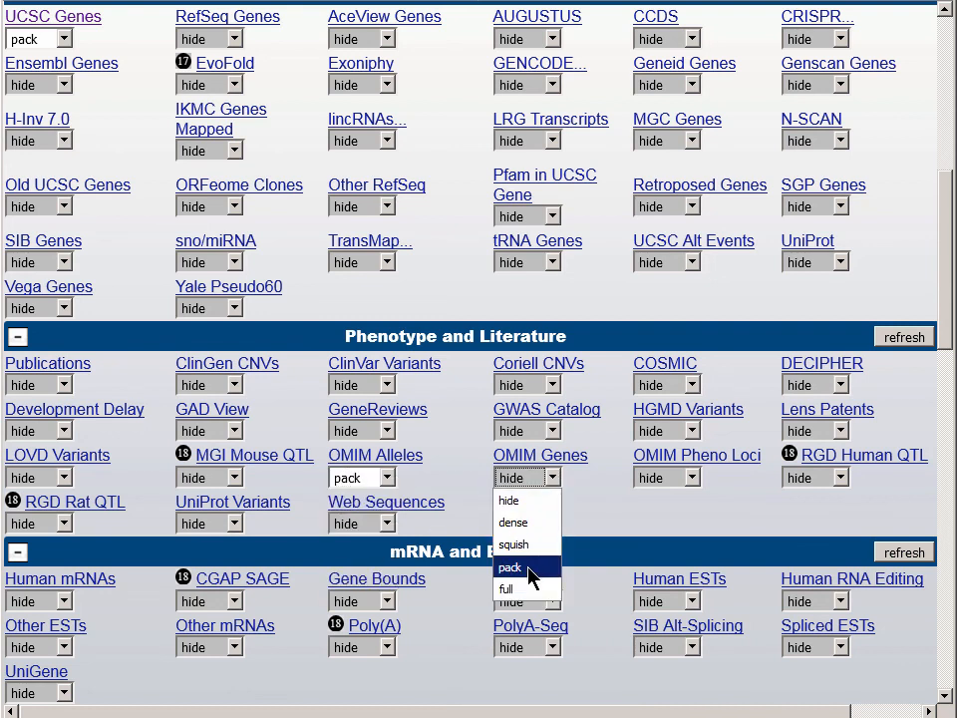
click(511, 566)
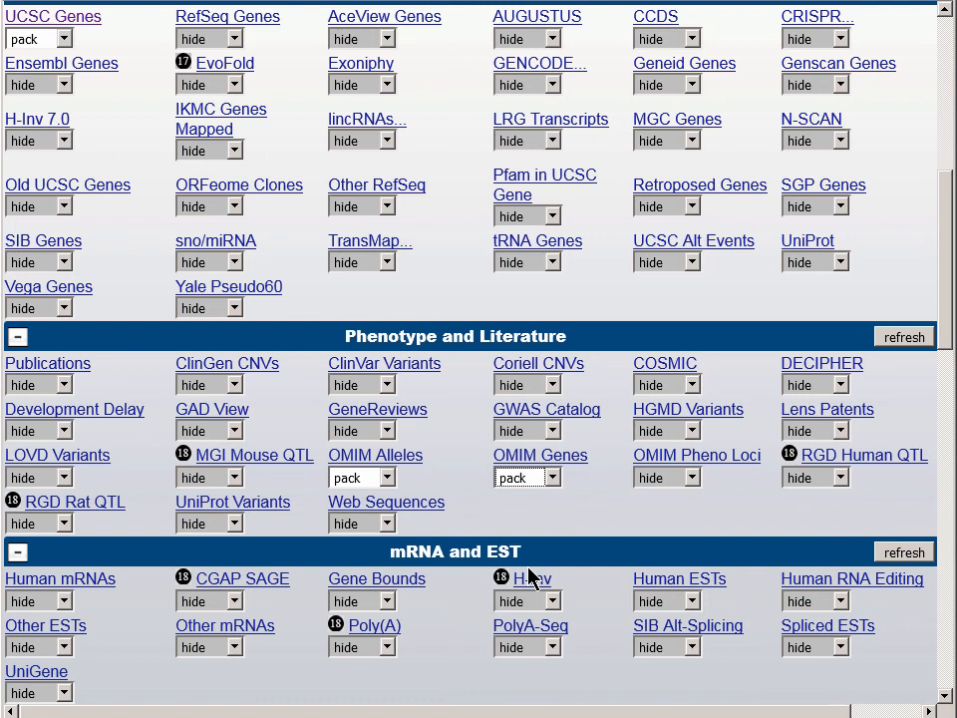
mouse_move(417, 435)
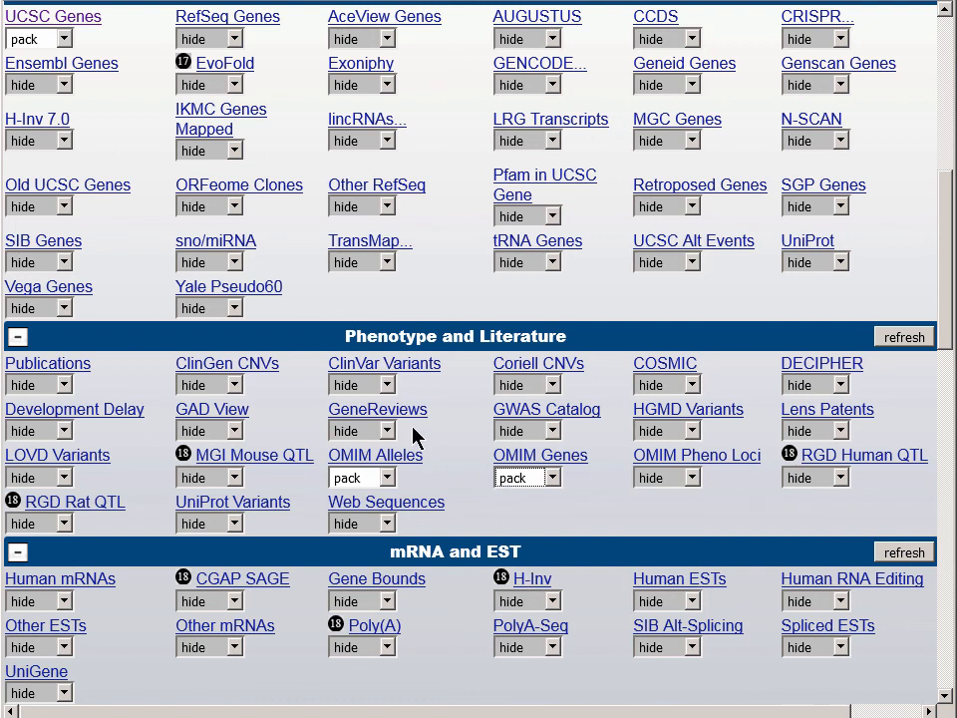
click(362, 431)
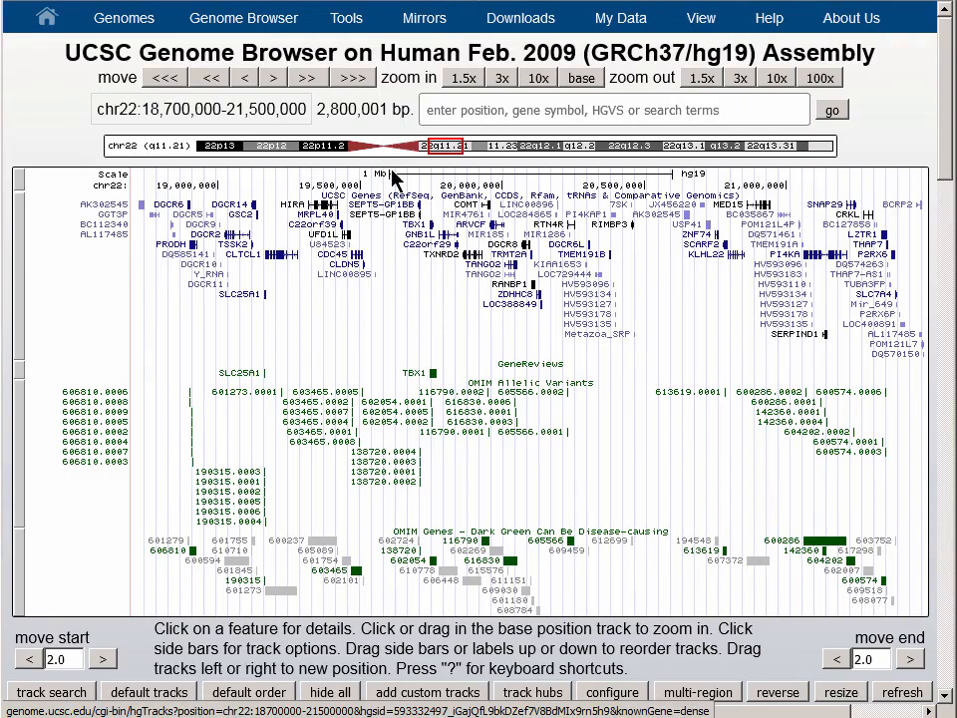
Launch Data Integrator from the Tools menu with the chr22 region carried over.
click(347, 16)
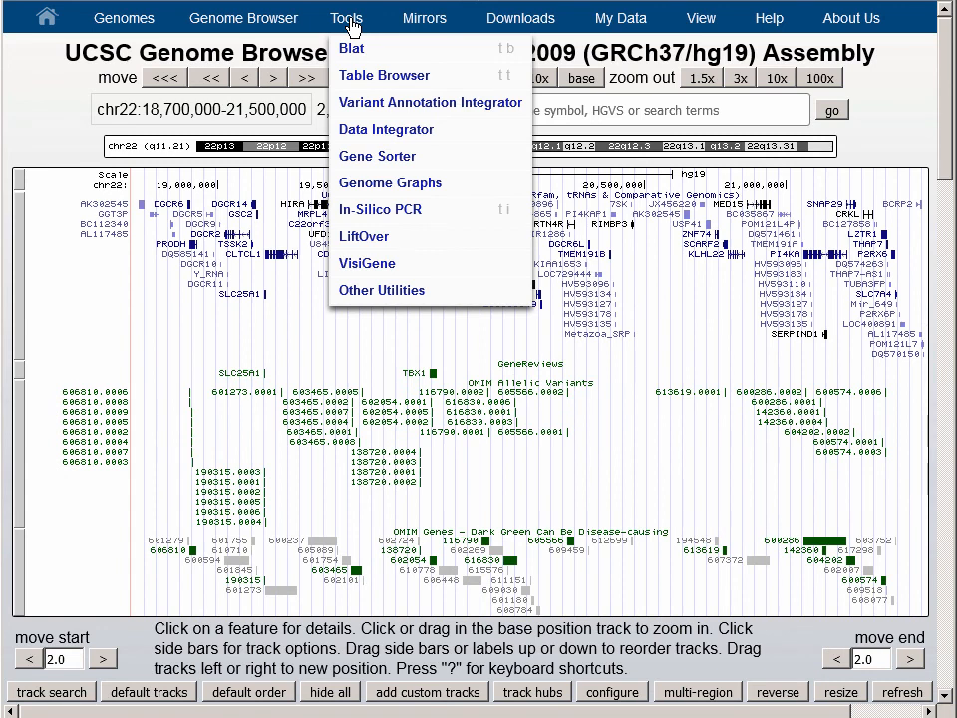
mouse_move(386, 129)
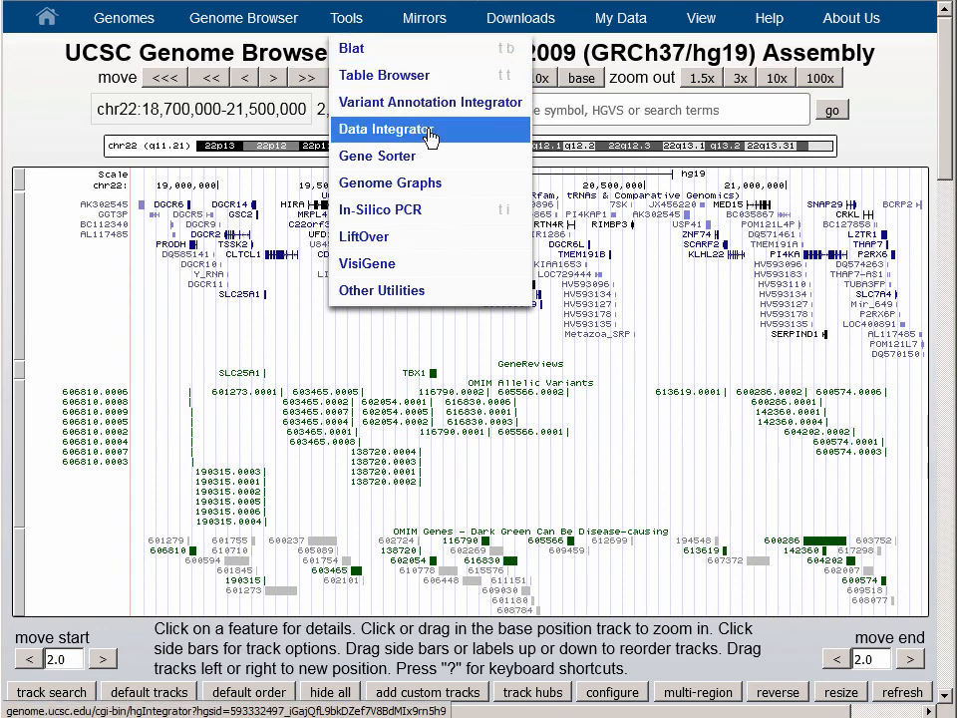
click(387, 130)
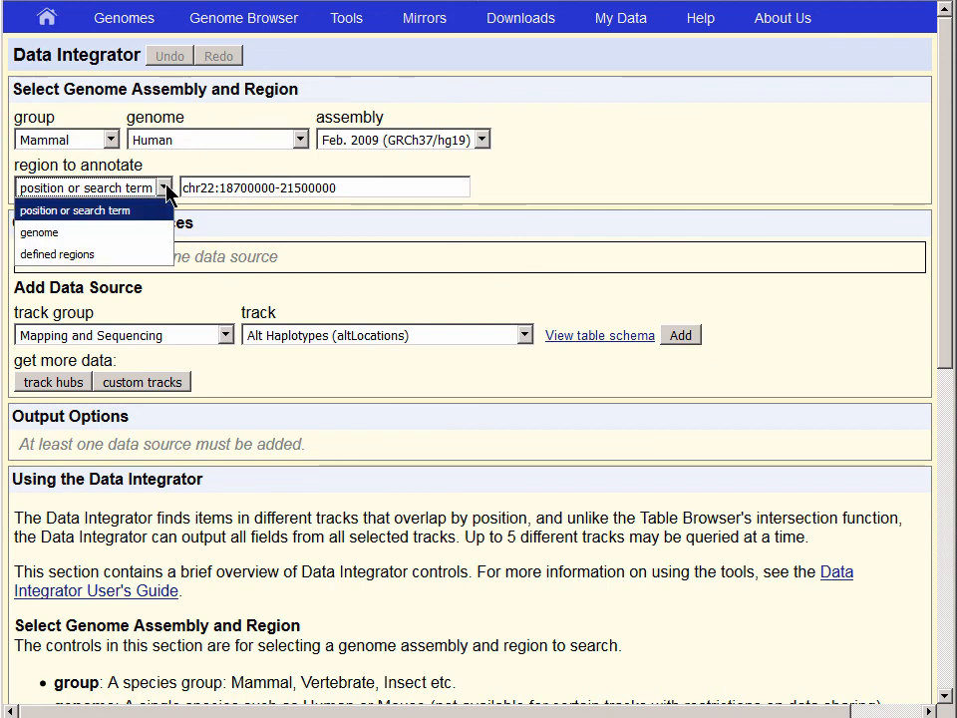
mouse_move(56, 253)
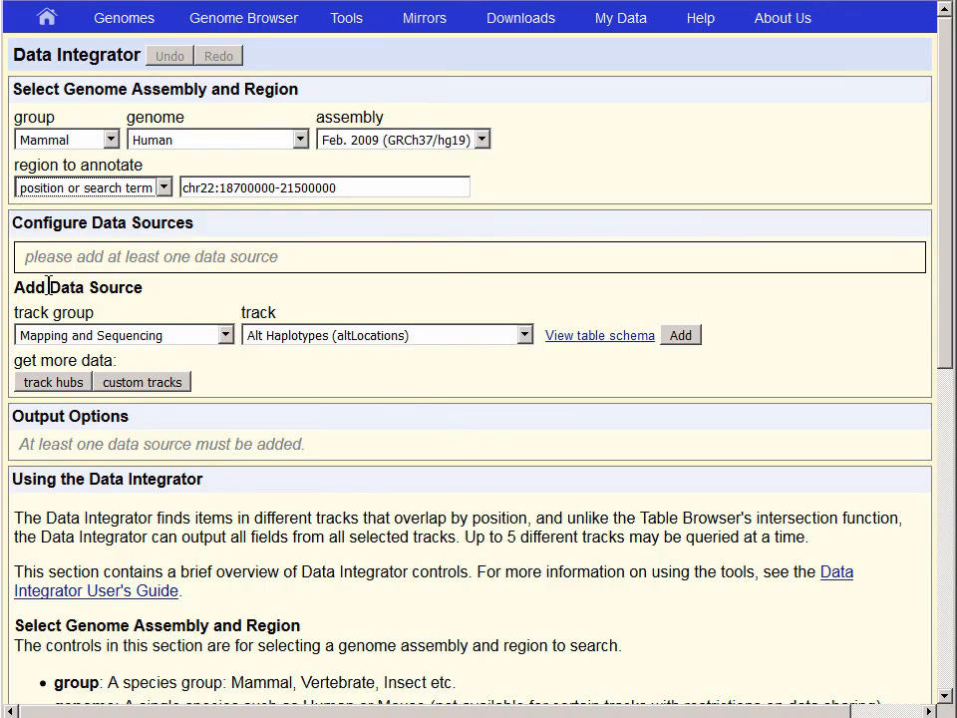
Add UCSC Genes from Genes and Gene Predictions as the first data source.
double_click(96, 287)
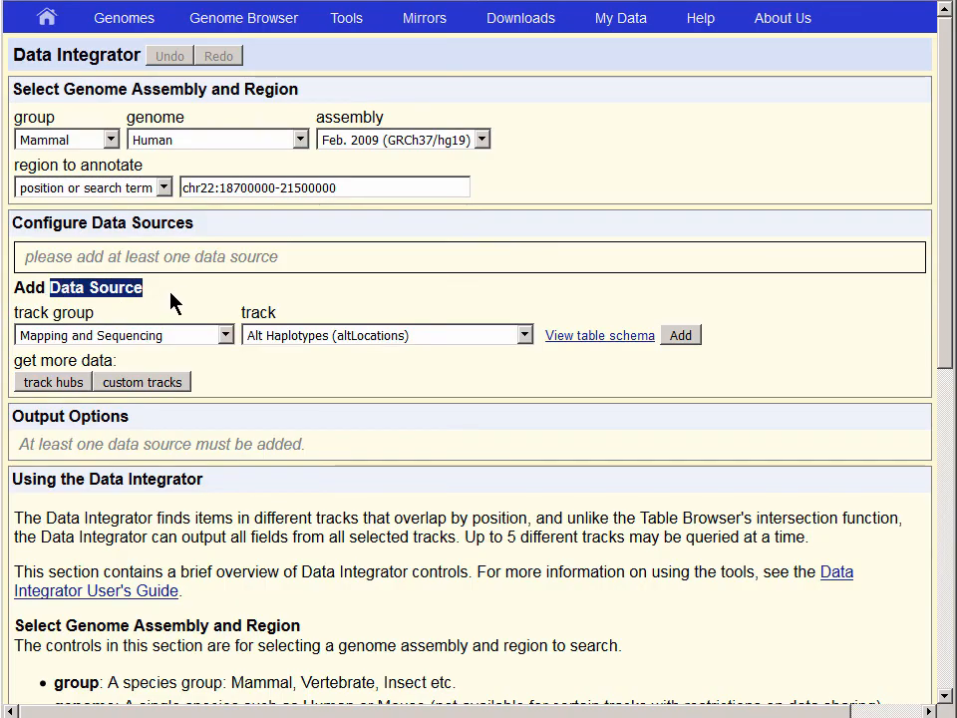
mouse_move(227, 335)
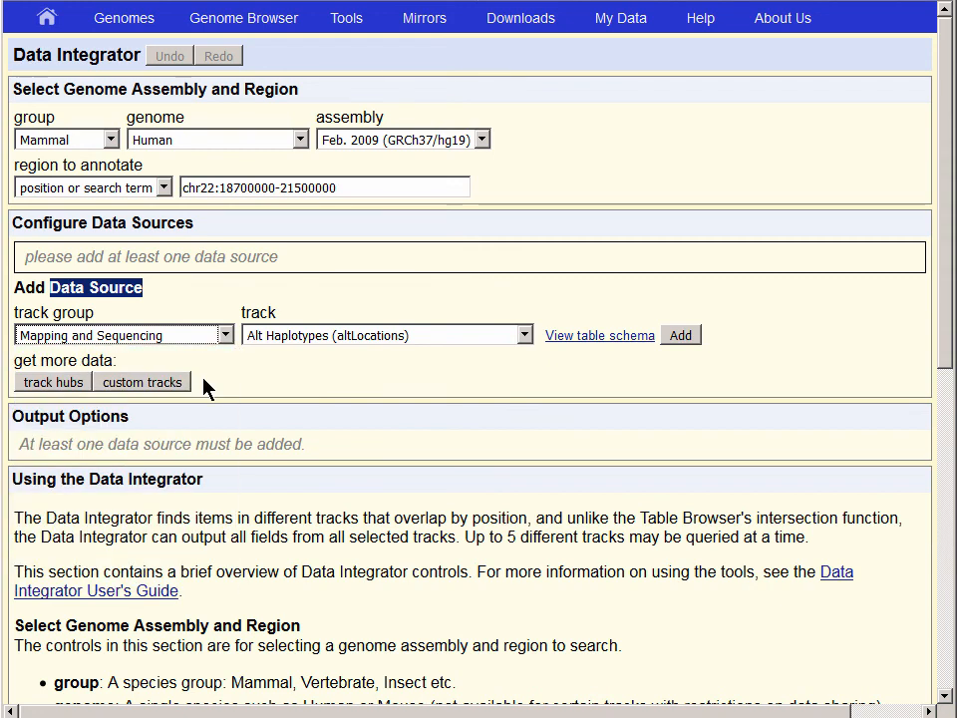
click(120, 335)
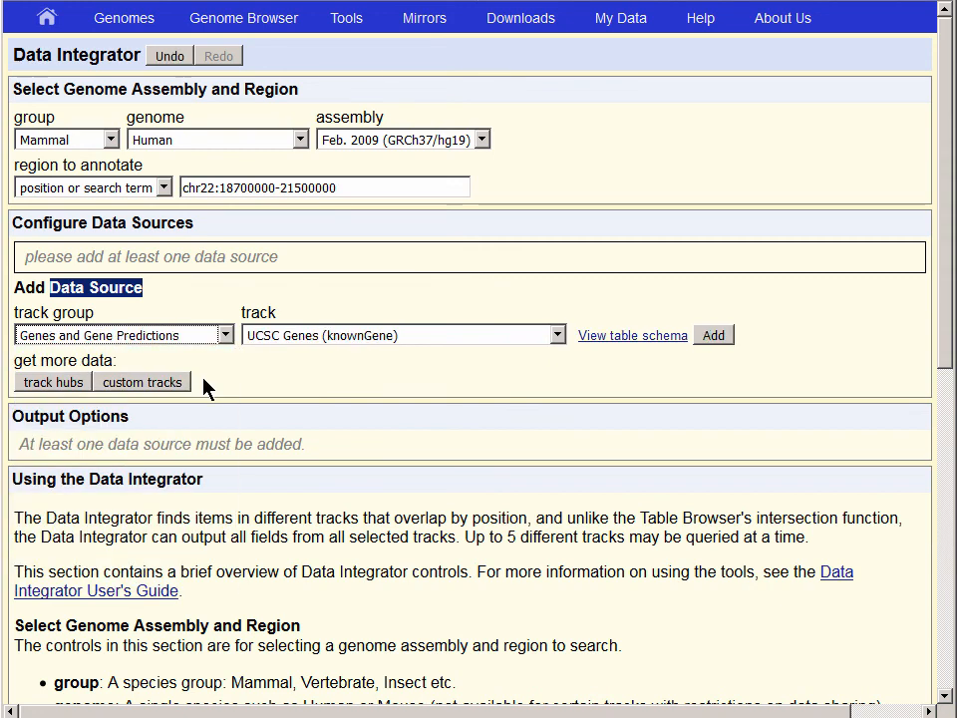
mouse_move(754, 359)
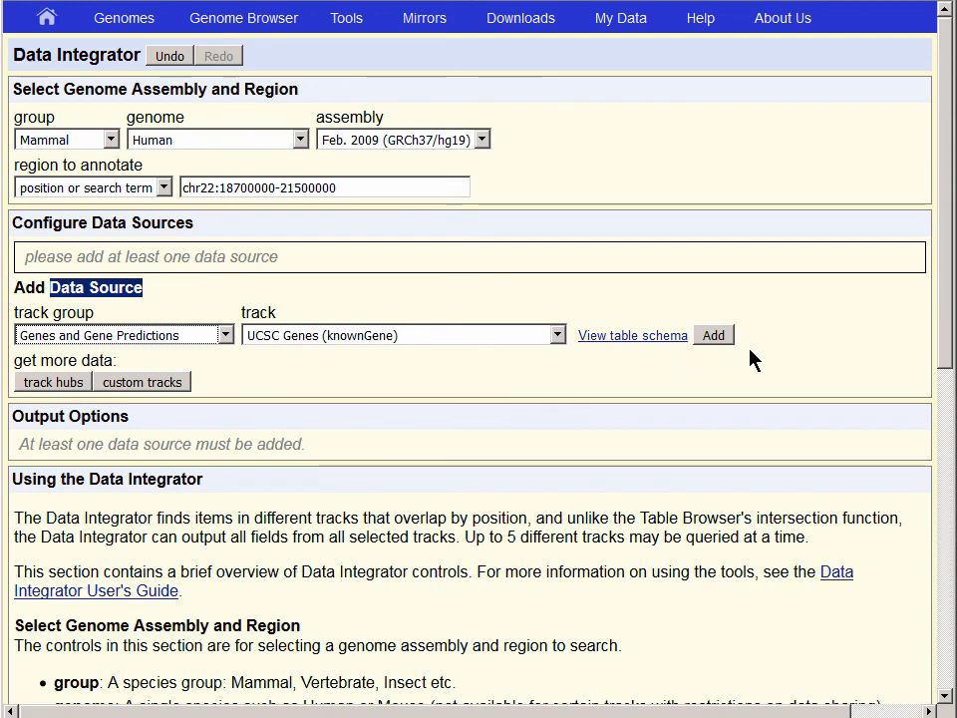
click(713, 335)
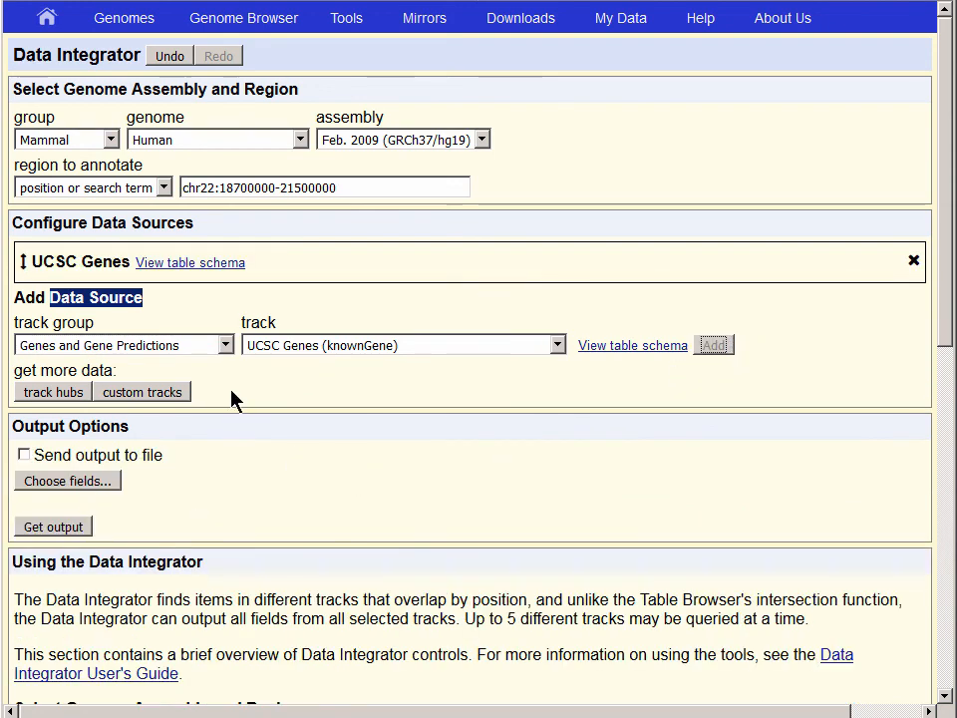
Add OMIM Genes and OMIM Alleles from Phenotype and Literature as data sources.
click(122, 343)
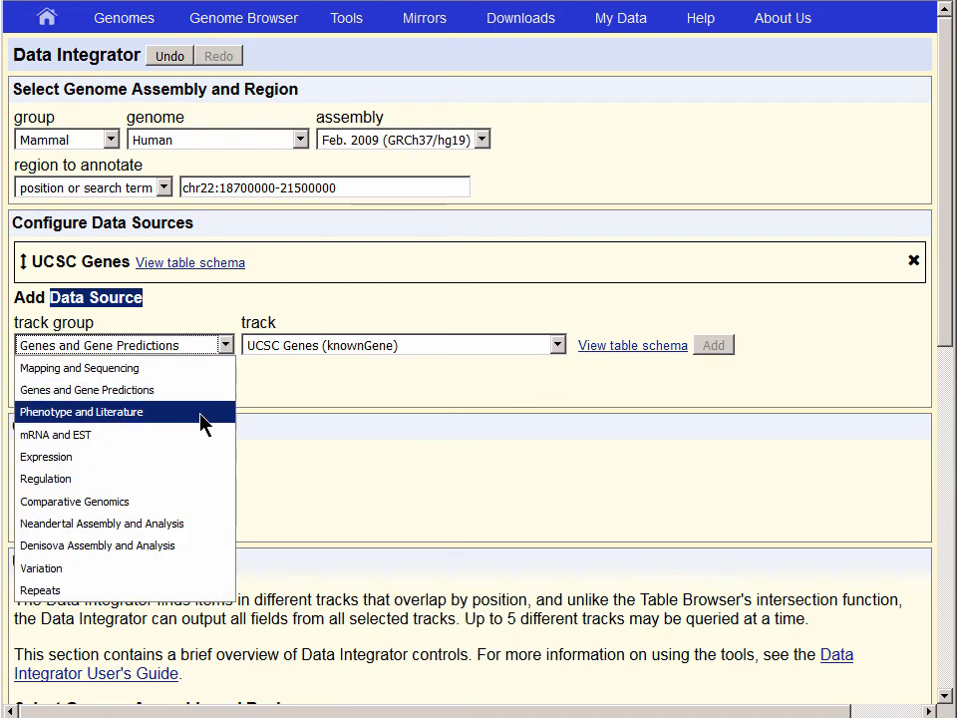
click(79, 411)
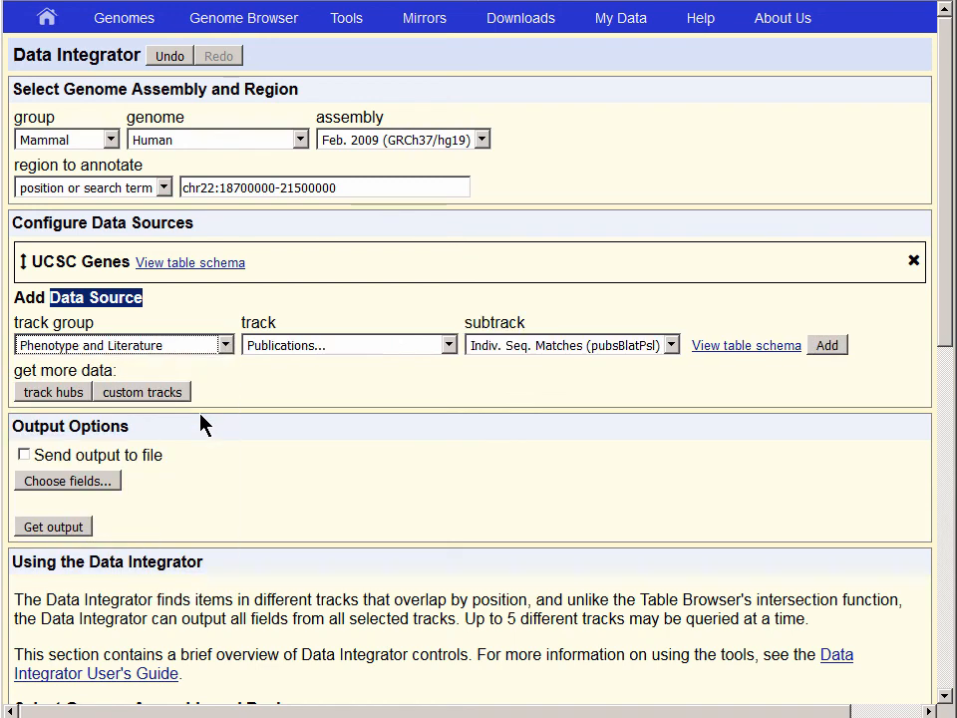
mouse_move(44, 323)
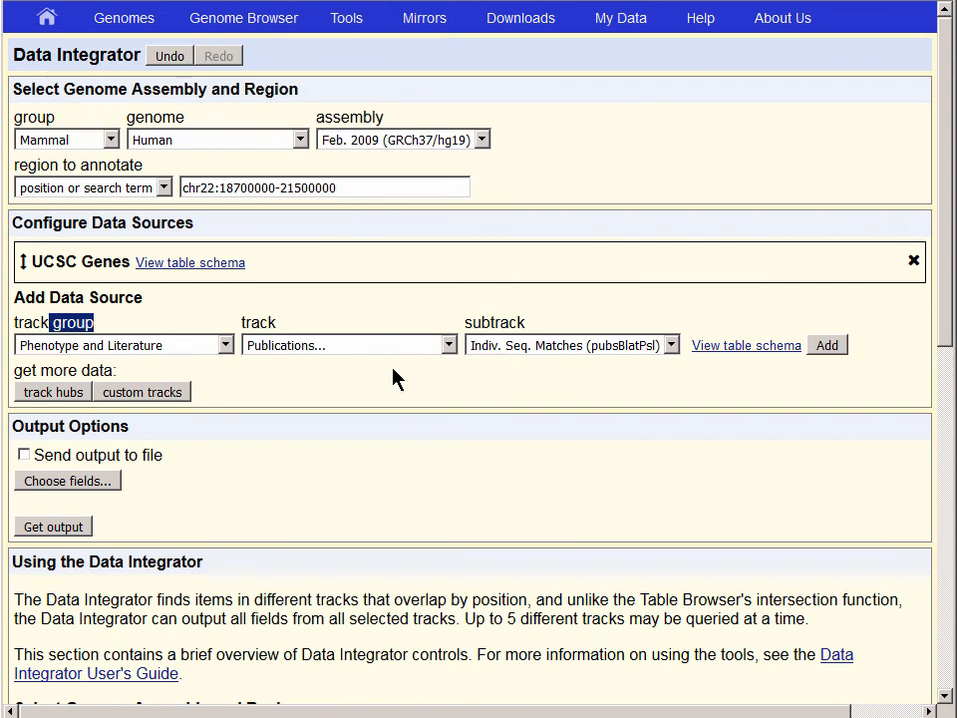
click(347, 345)
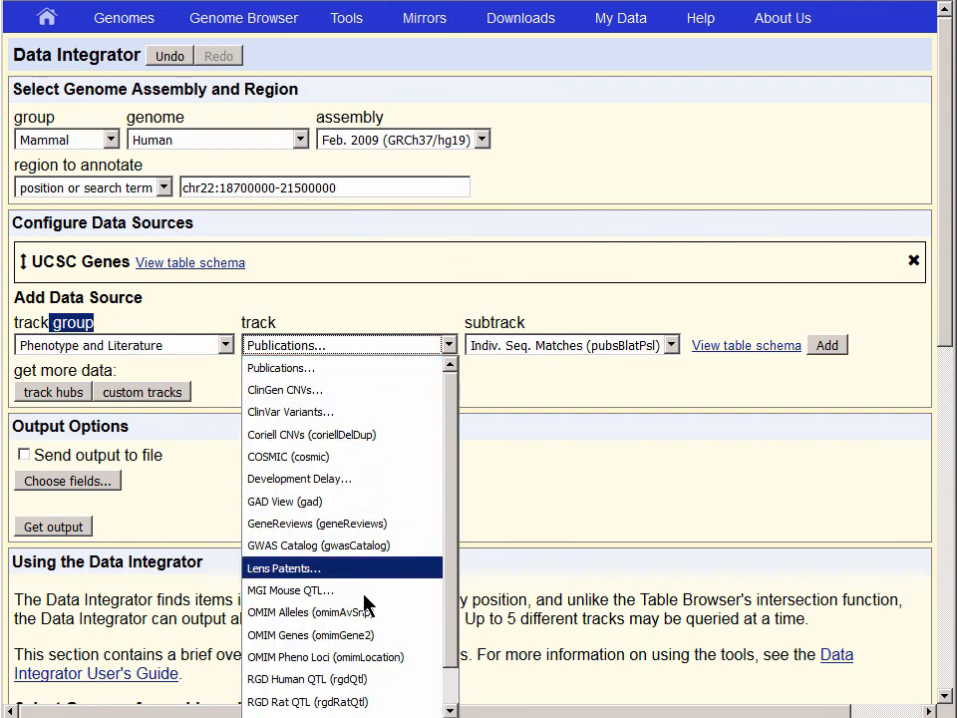
click(311, 634)
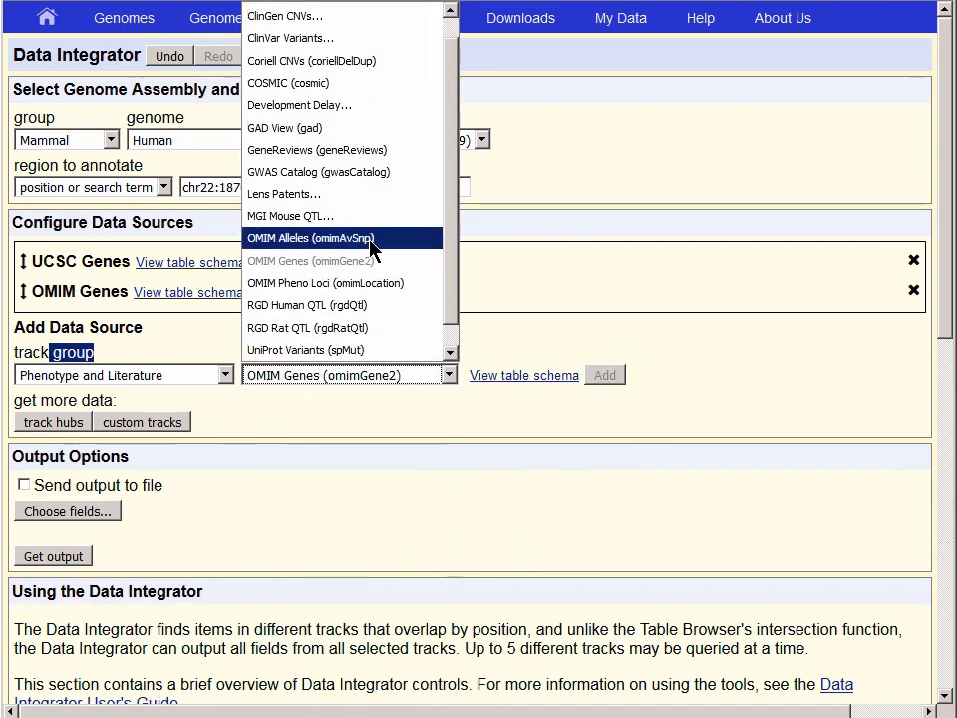
click(311, 237)
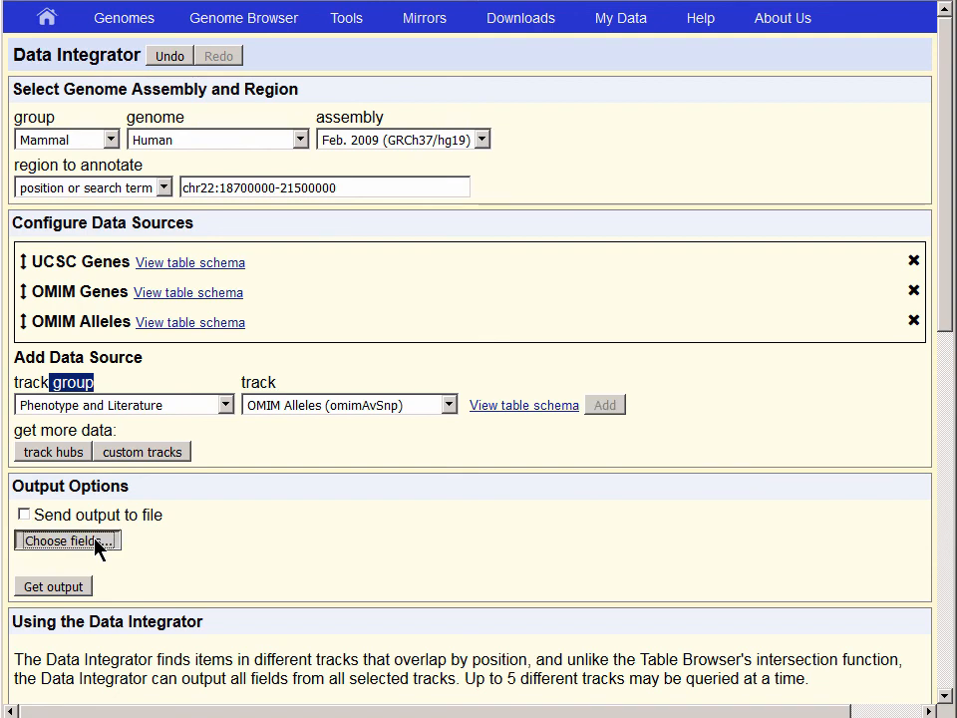
Clear UCSC Genes fields, add kgXref, and keep chrom, txStart, txEnd and geneSymbol.
click(68, 539)
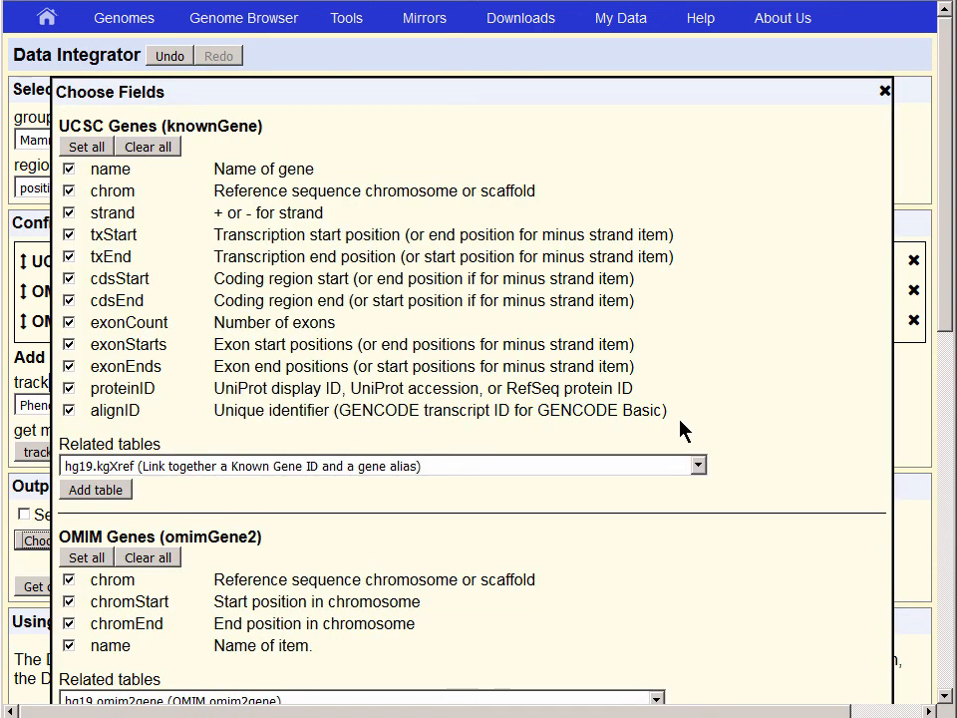
mouse_move(211, 180)
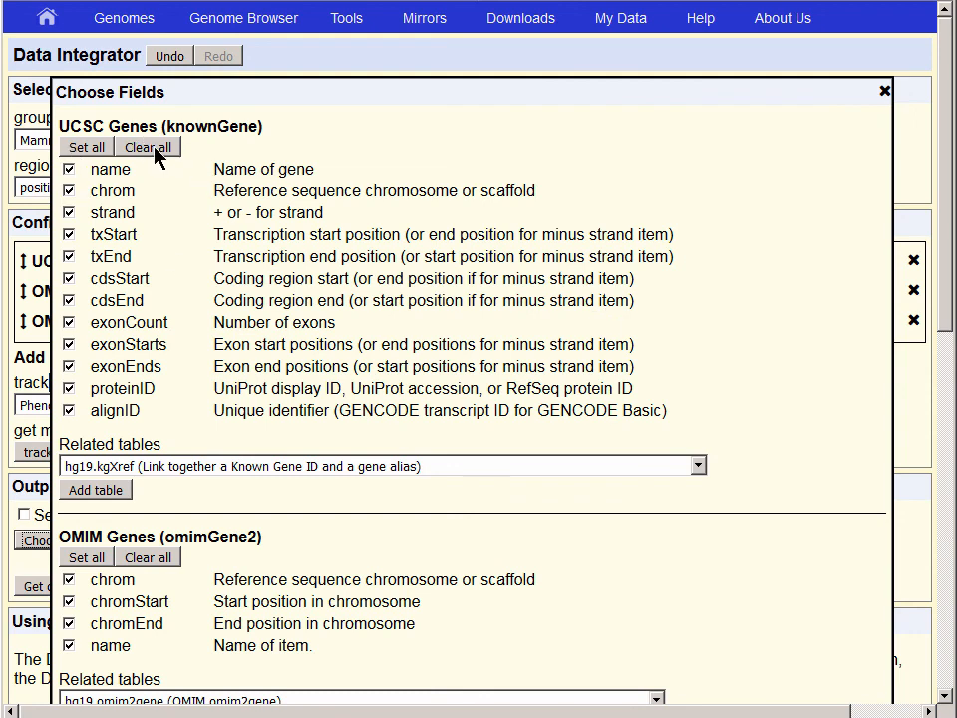
click(148, 147)
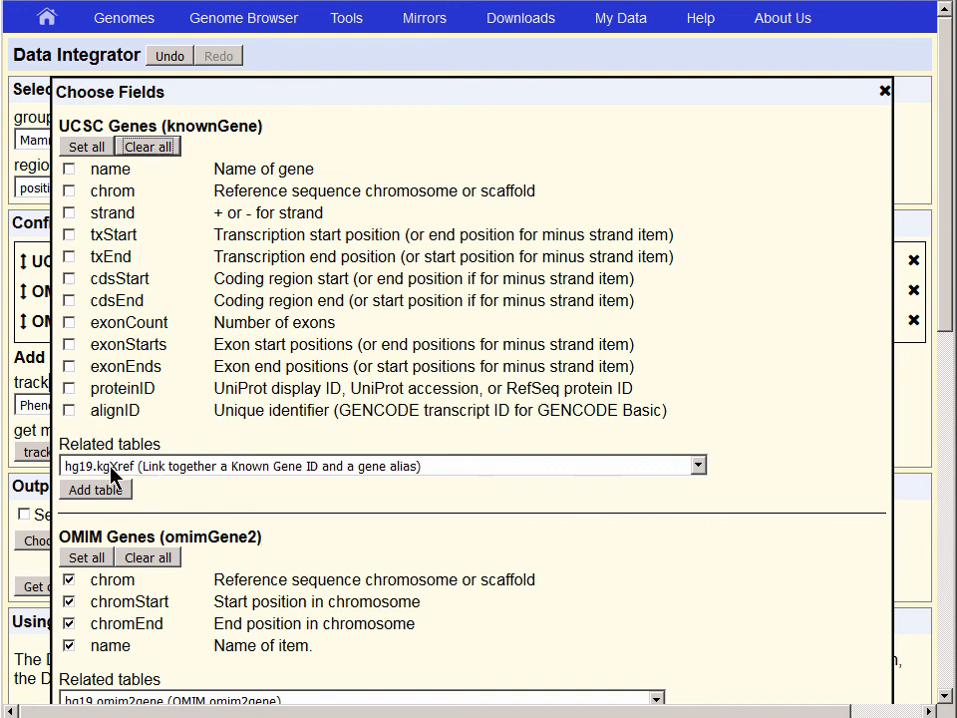
mouse_move(145, 506)
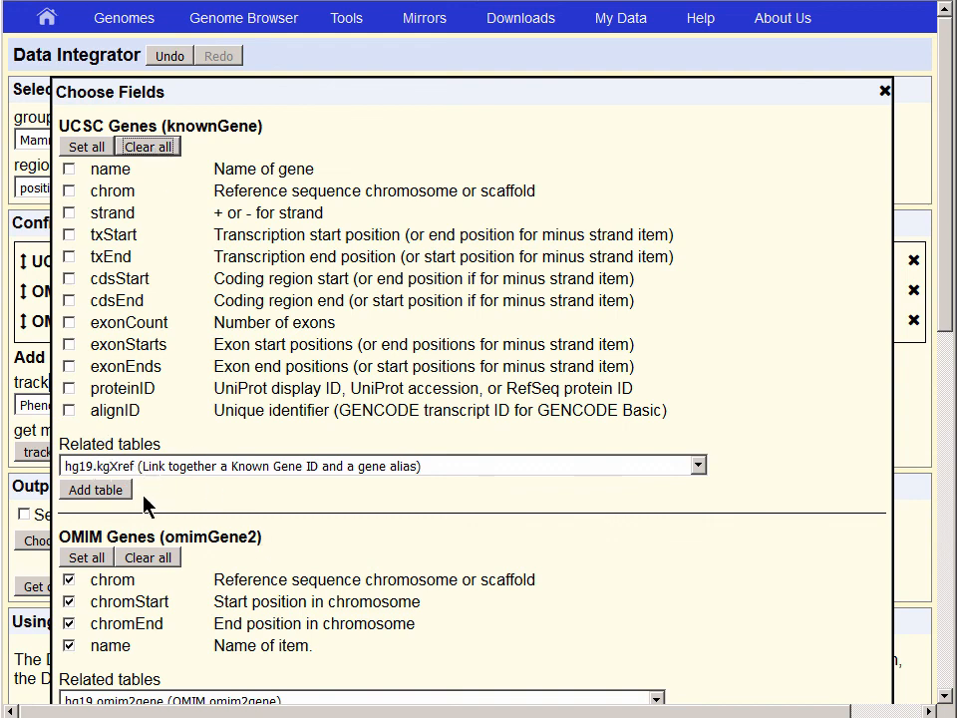
click(96, 490)
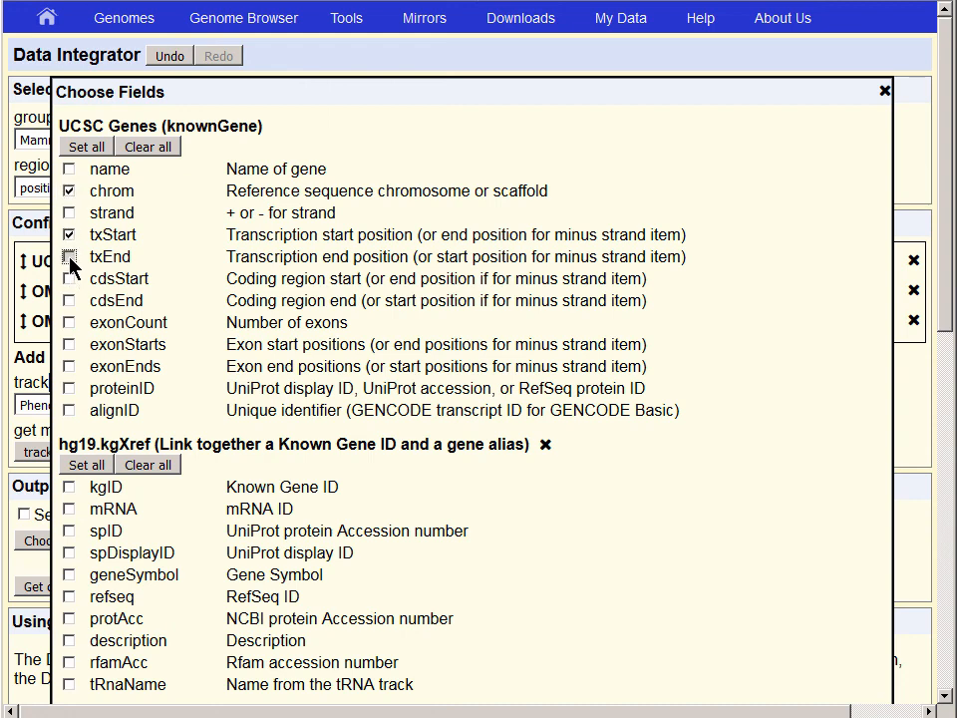
click(68, 255)
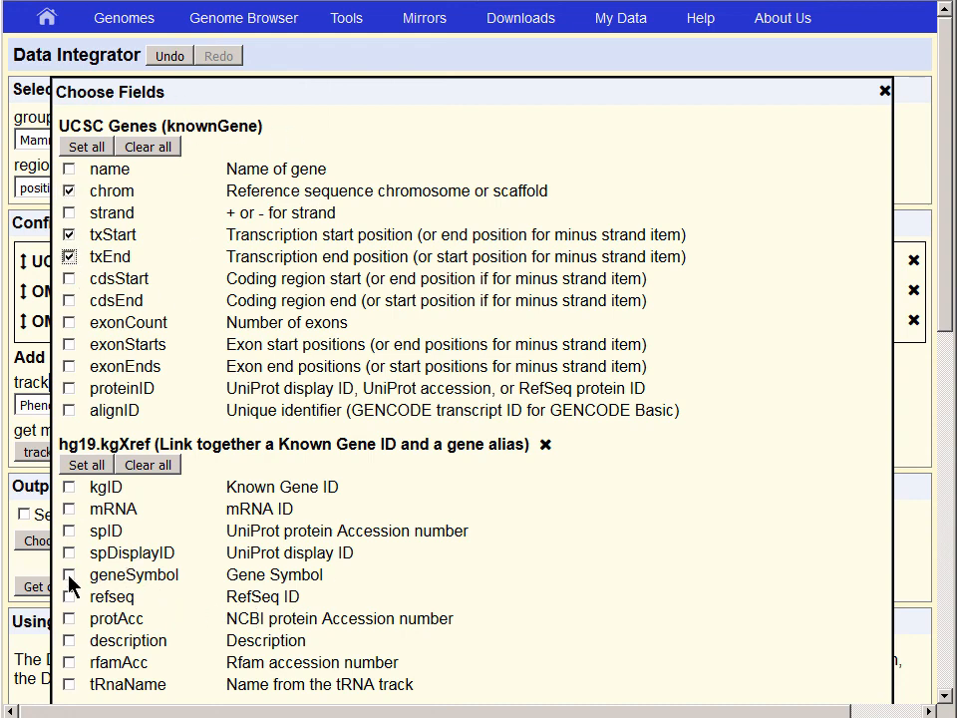
click(68, 574)
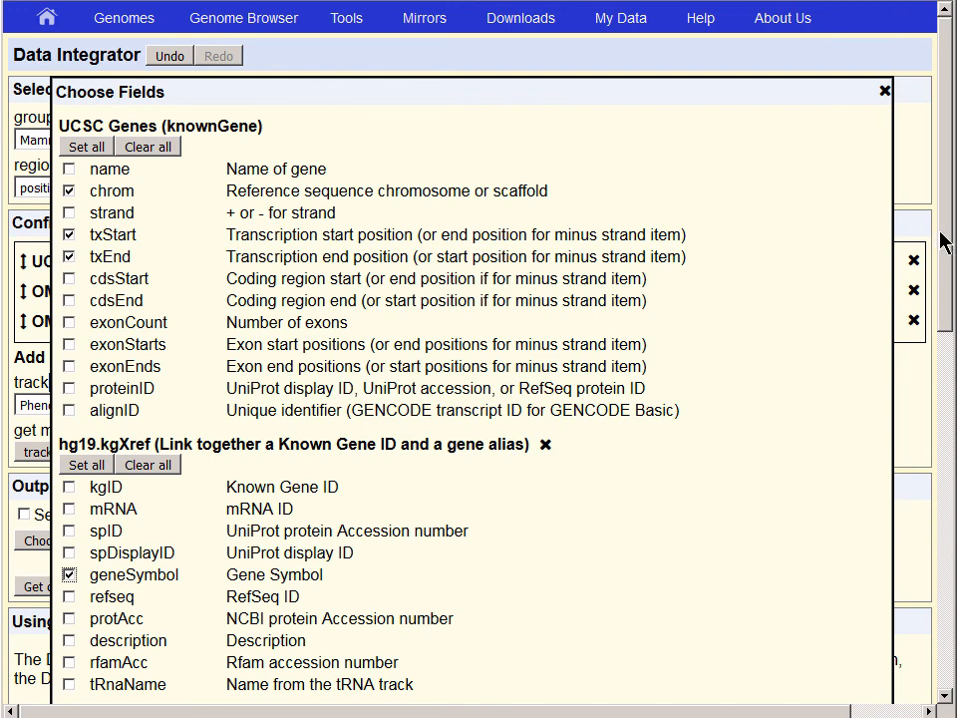
Keep only name for OMIM Genes, link hg19.omimPhenotype and include its description.
scroll(down, 3)
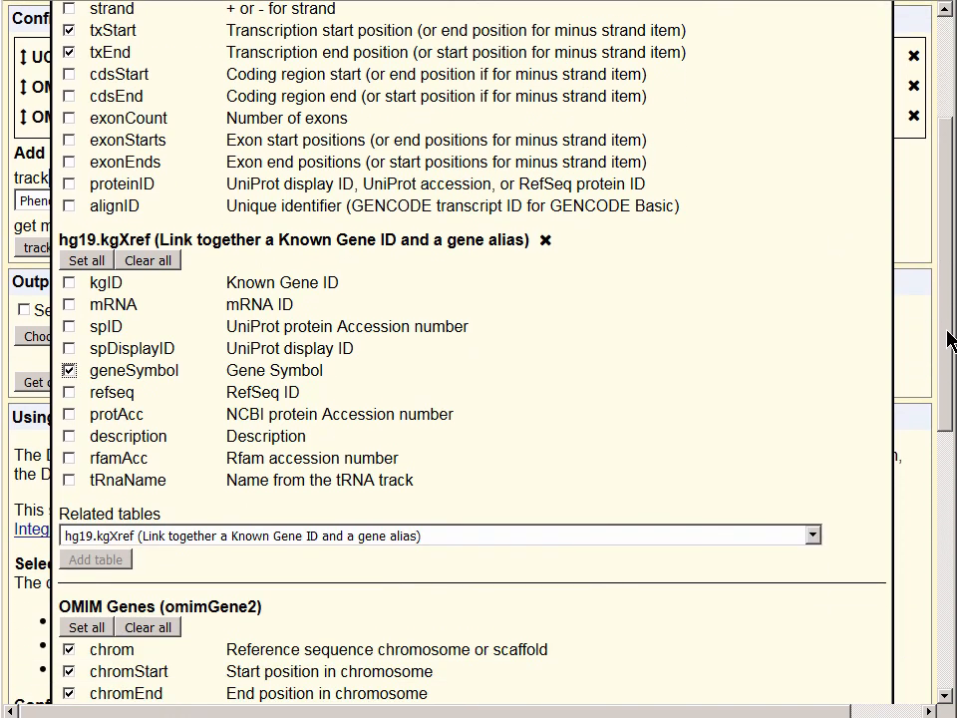
scroll(down, 3)
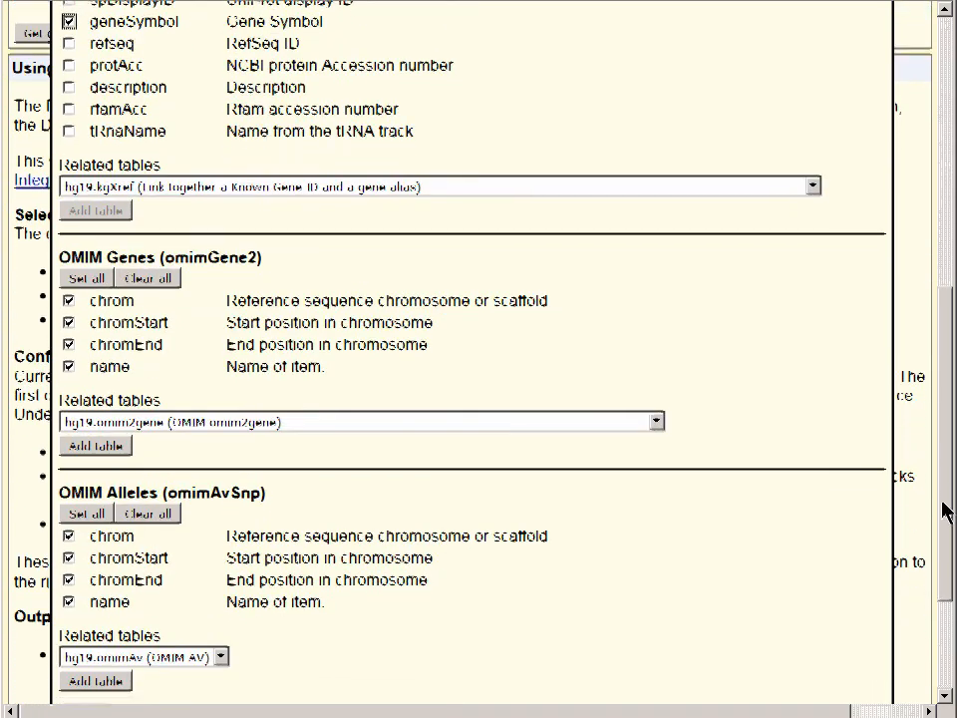
scroll(down, 3)
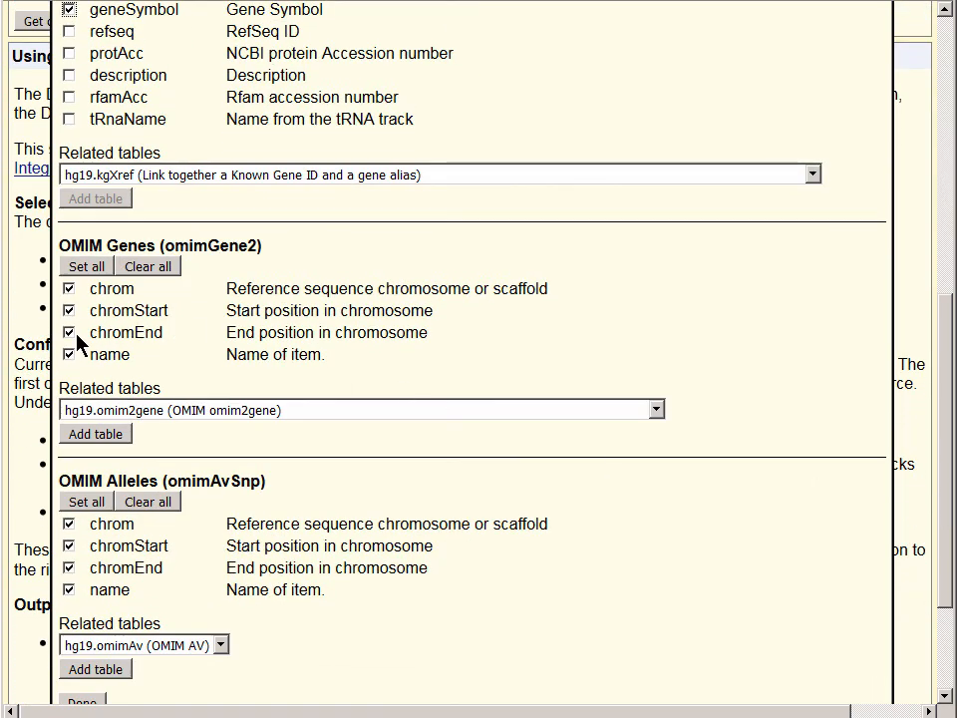
click(68, 331)
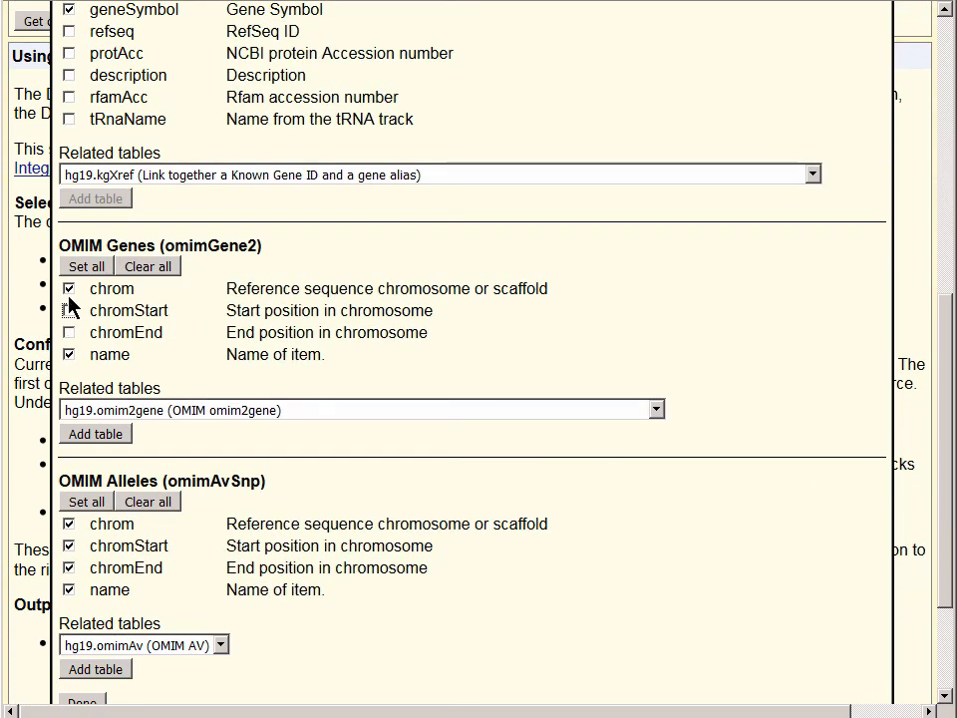
click(68, 287)
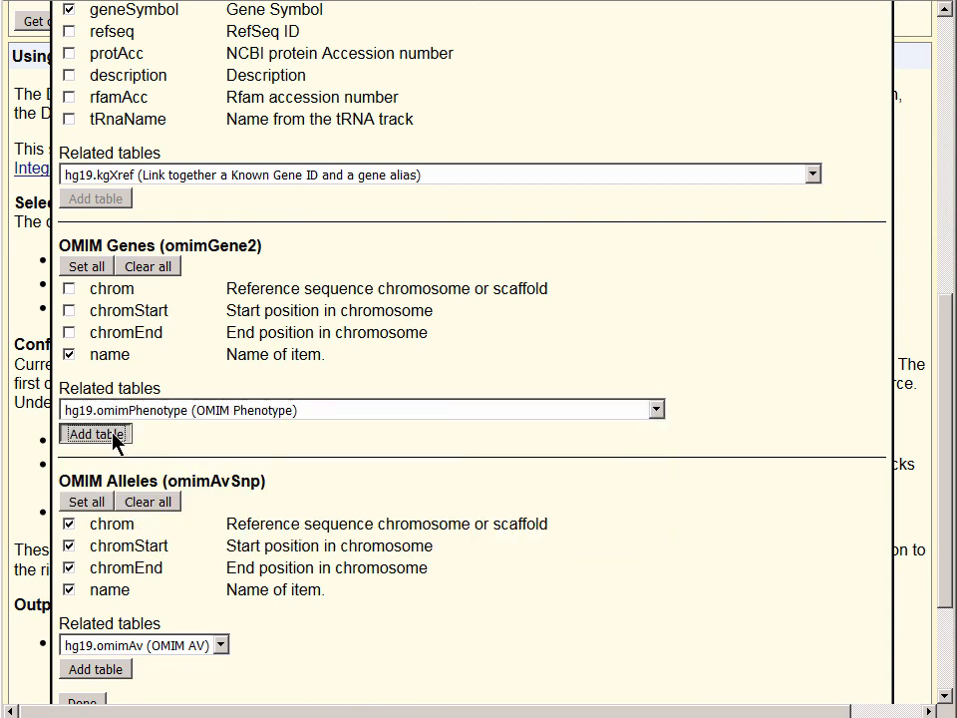
click(96, 435)
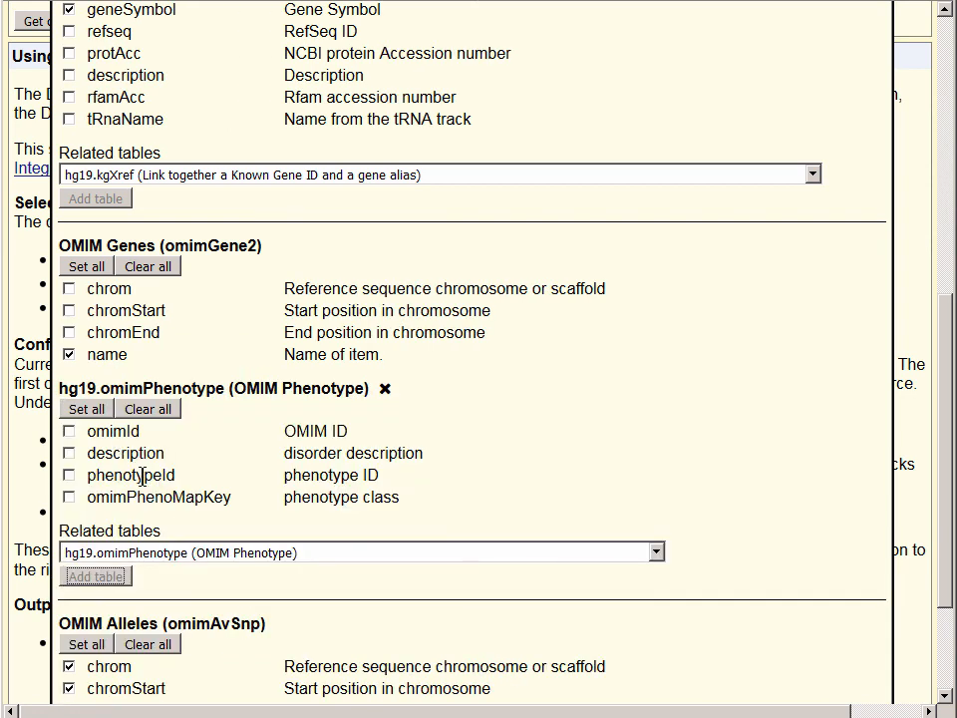
click(70, 452)
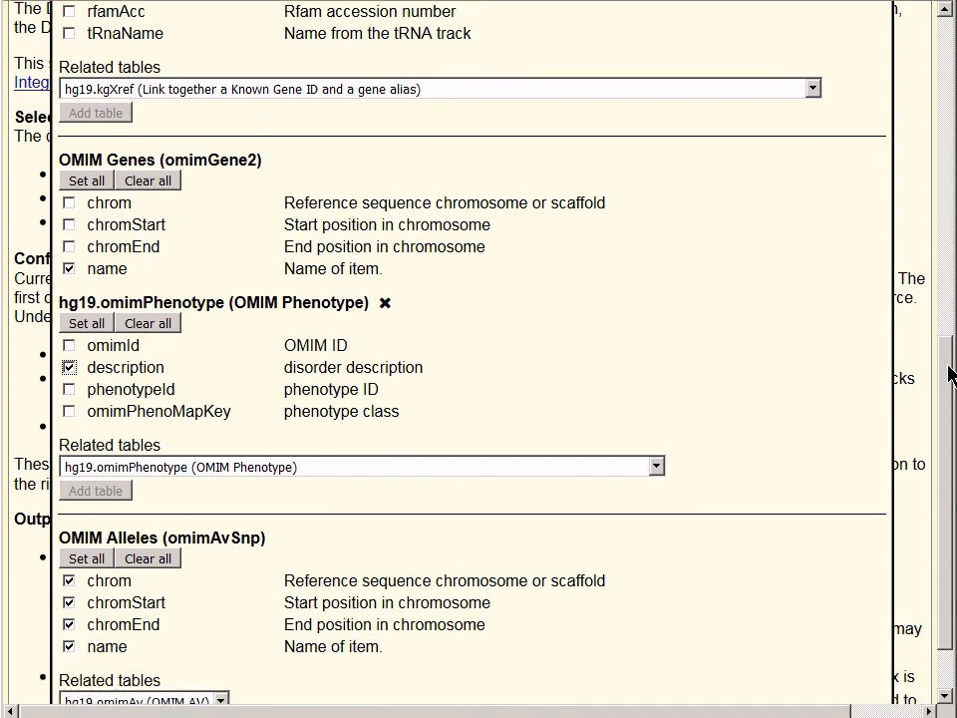
scroll(down, 3)
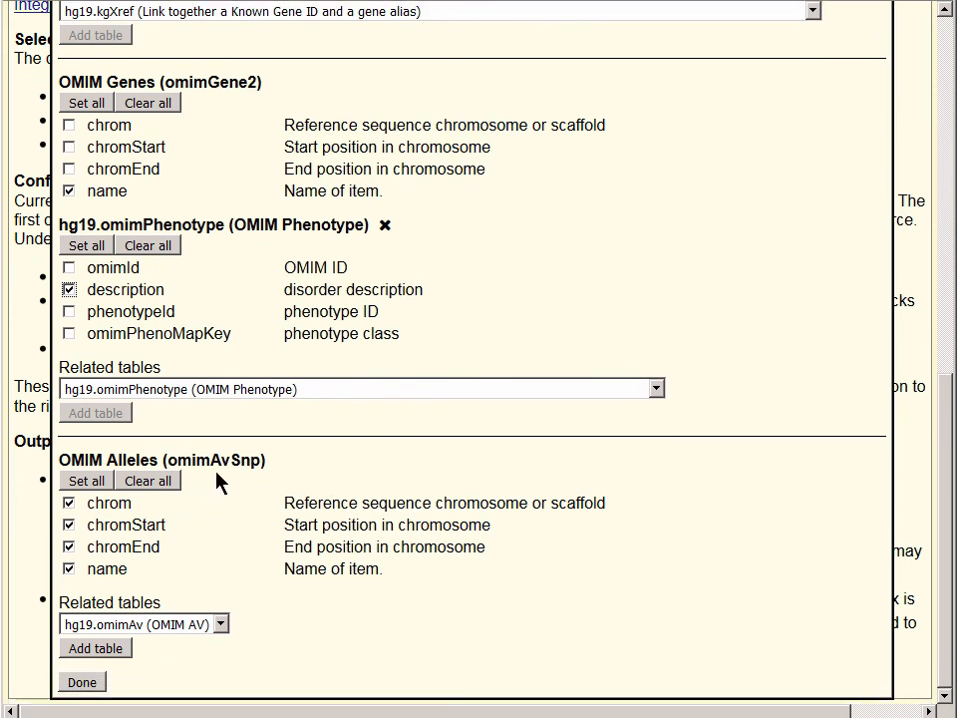
Narrow OMIM Alleles output to chromStart and name, then finish with Done.
click(70, 502)
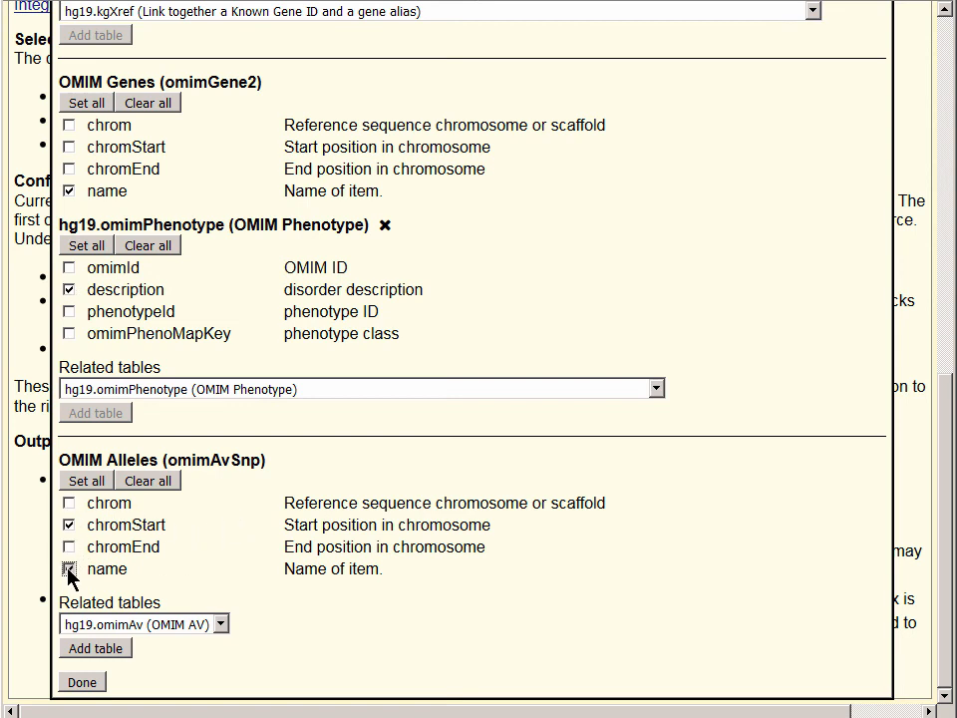
click(68, 568)
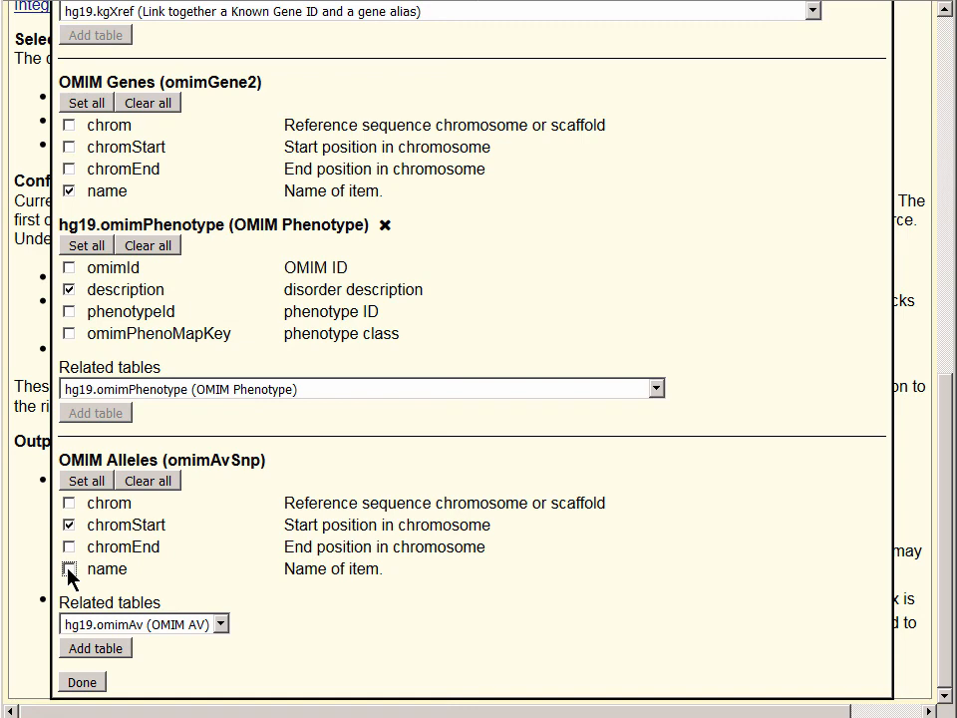
click(68, 568)
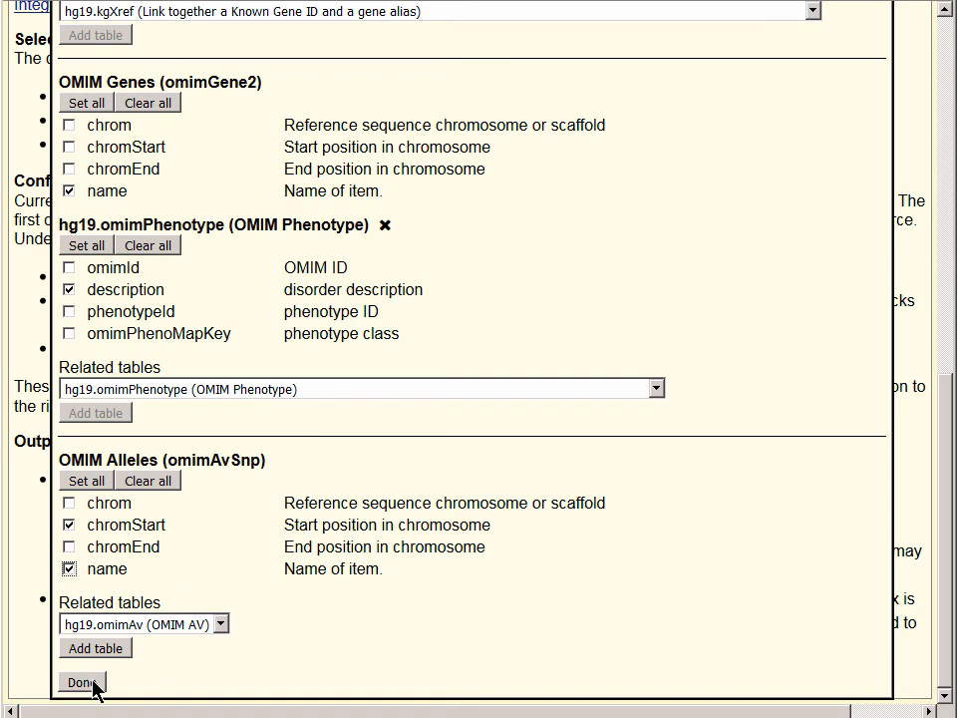
click(82, 682)
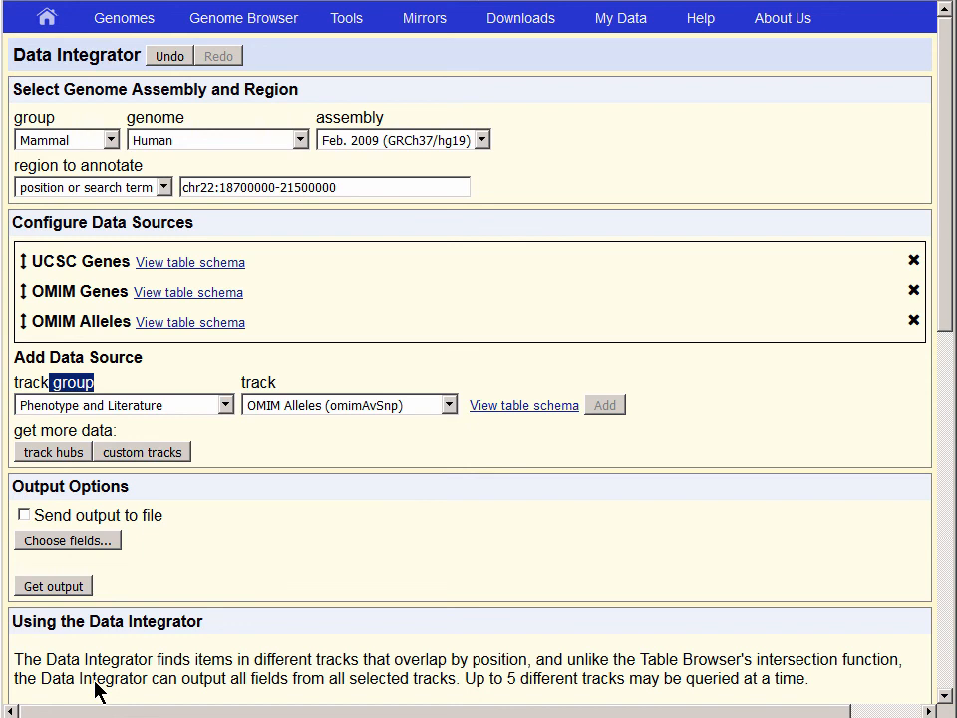
mouse_move(465, 610)
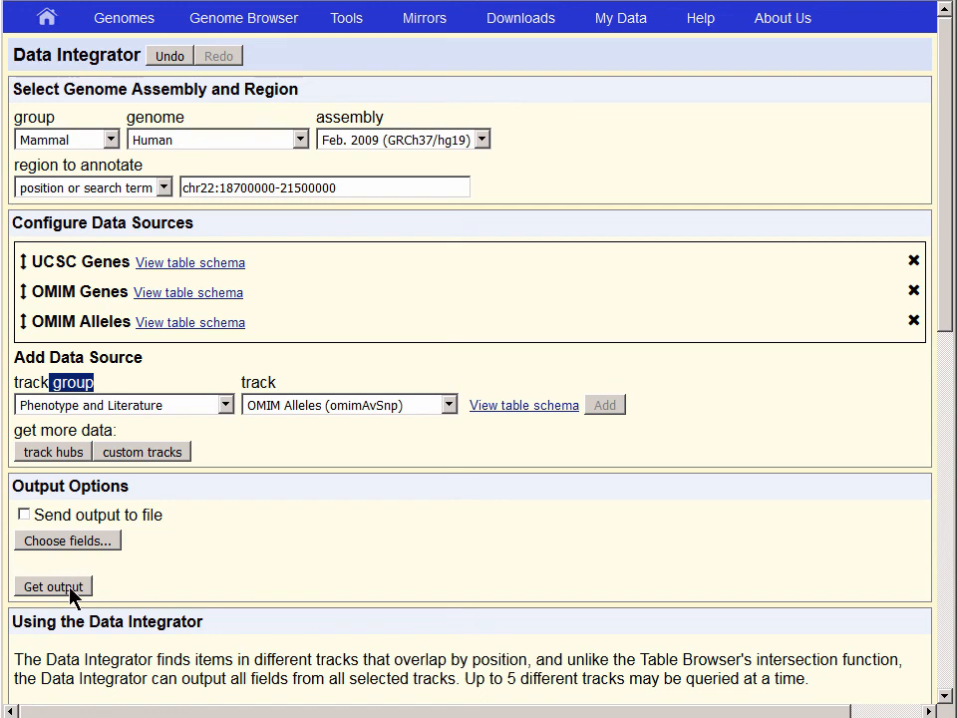
click(52, 586)
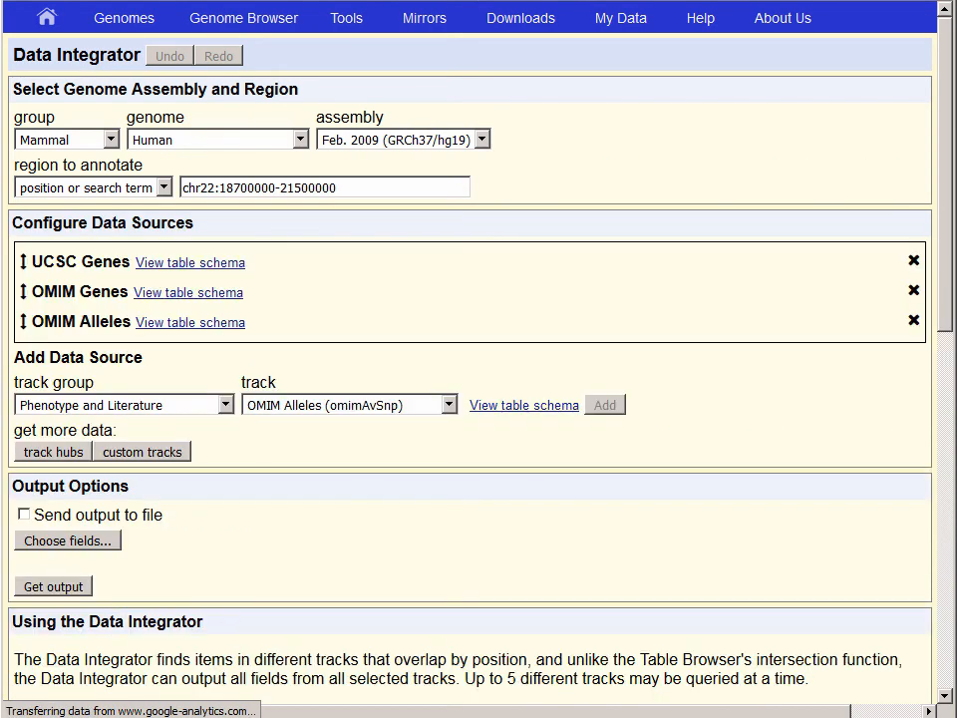
mouse_move(203, 488)
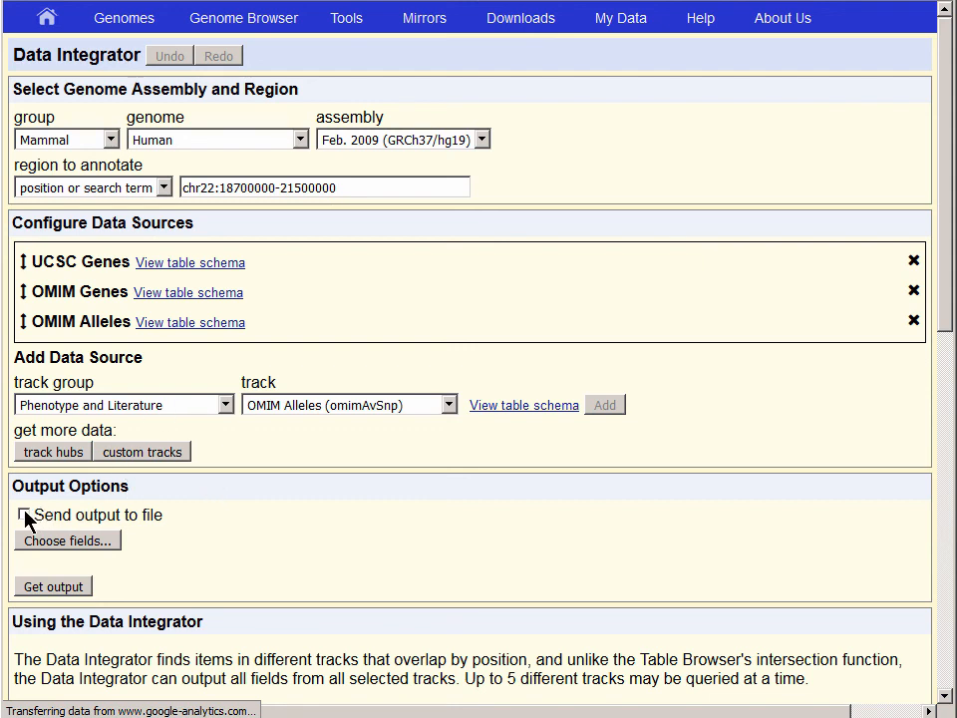
Enable 'Send output to file' and name the output file variantData.
click(22, 514)
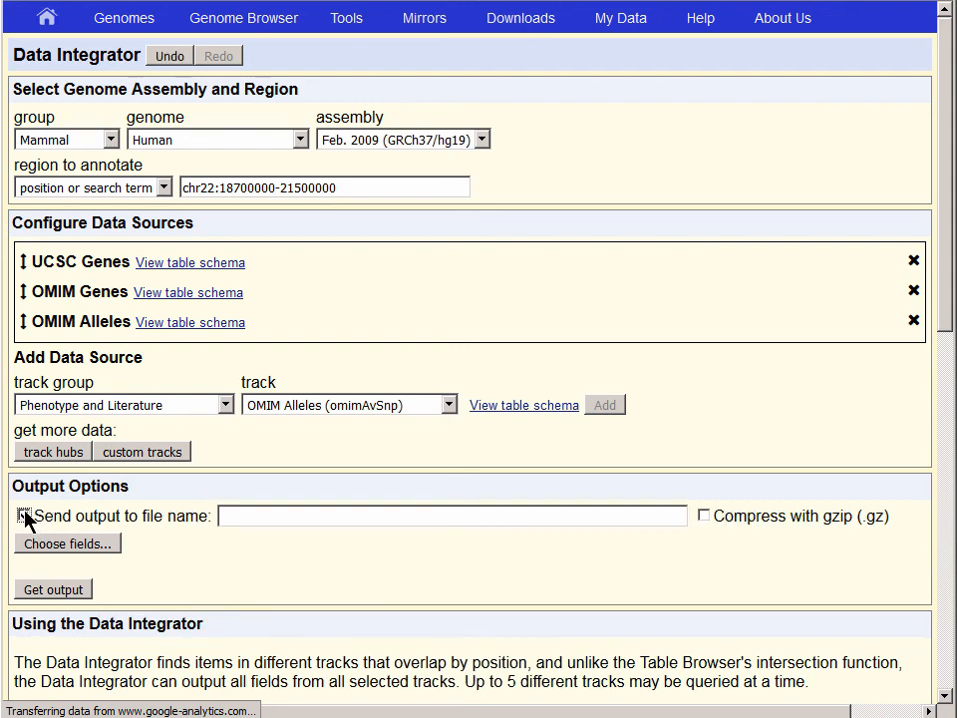
click(24, 514)
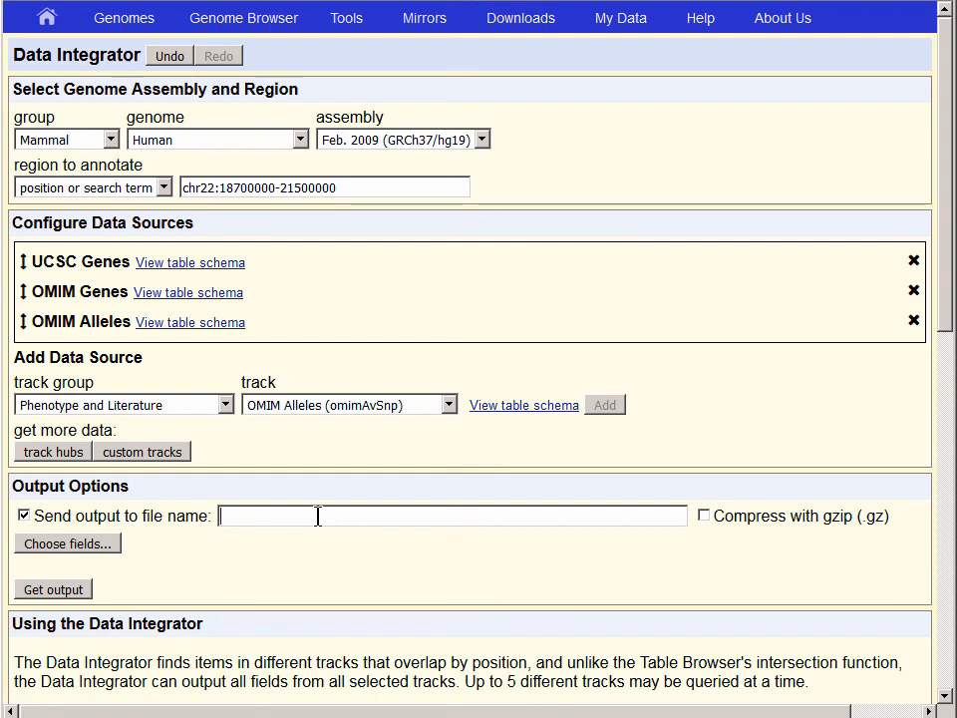
text(variant)
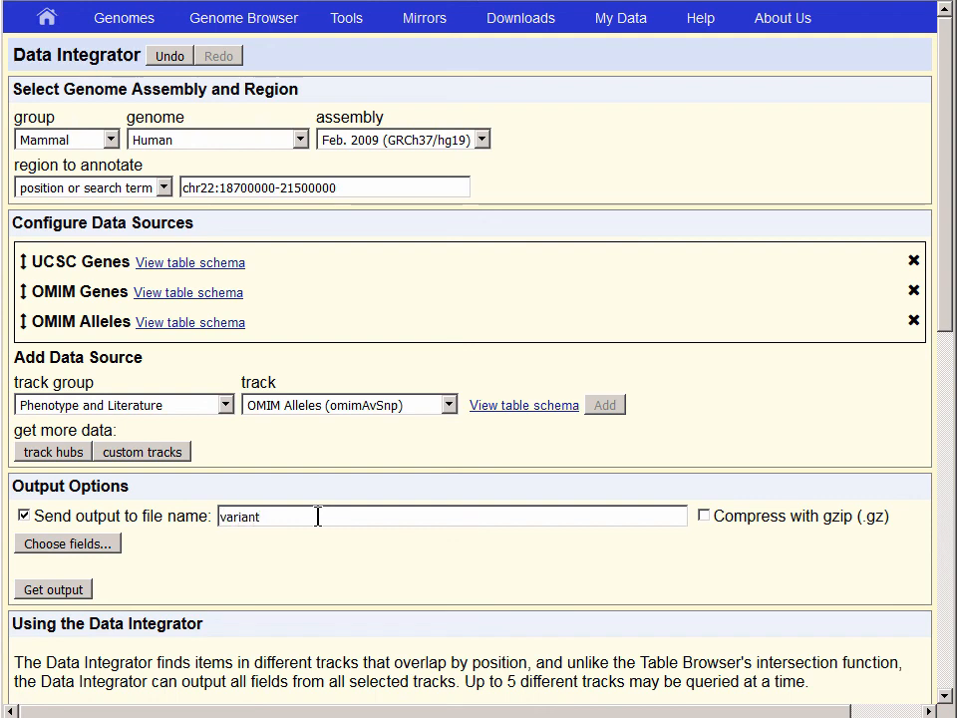
text(Data)
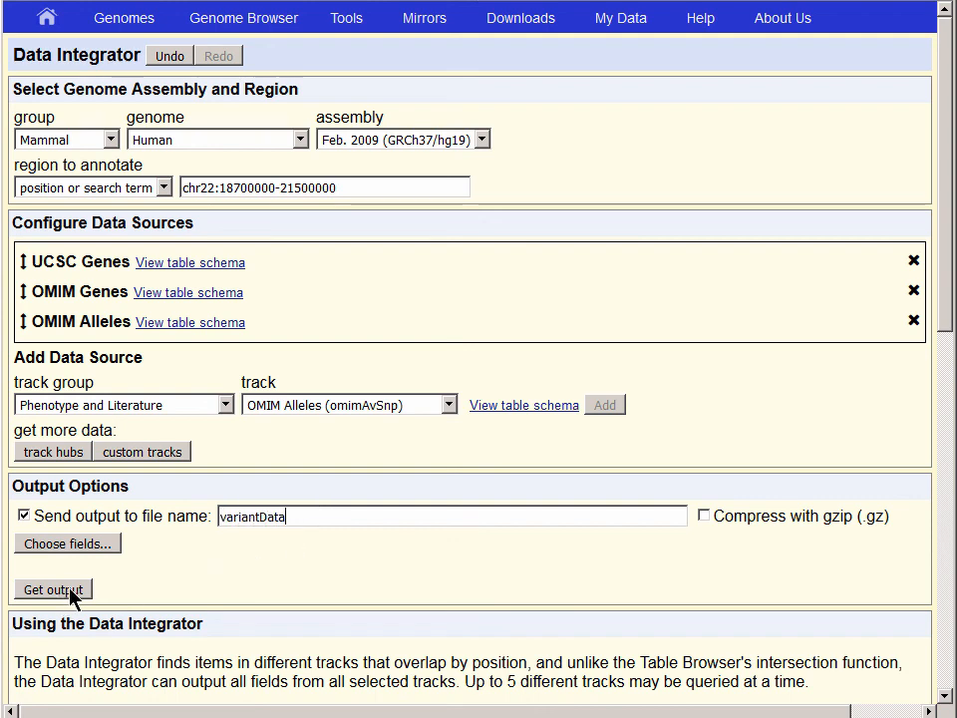
Get the variantData output and have the download opened with Microsoft Excel.
click(52, 591)
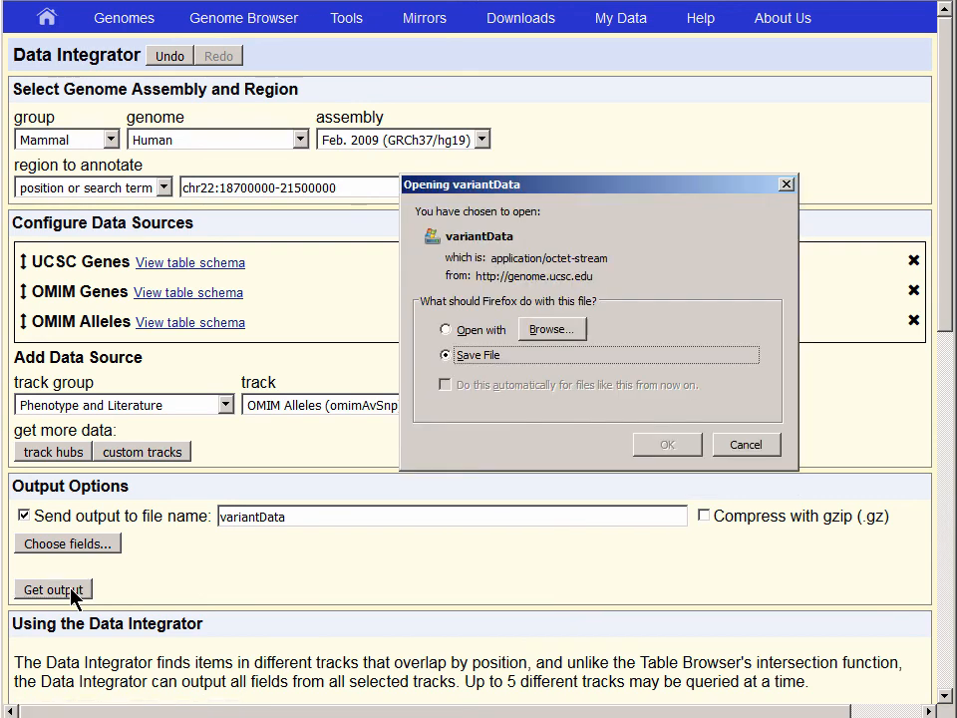
click(446, 328)
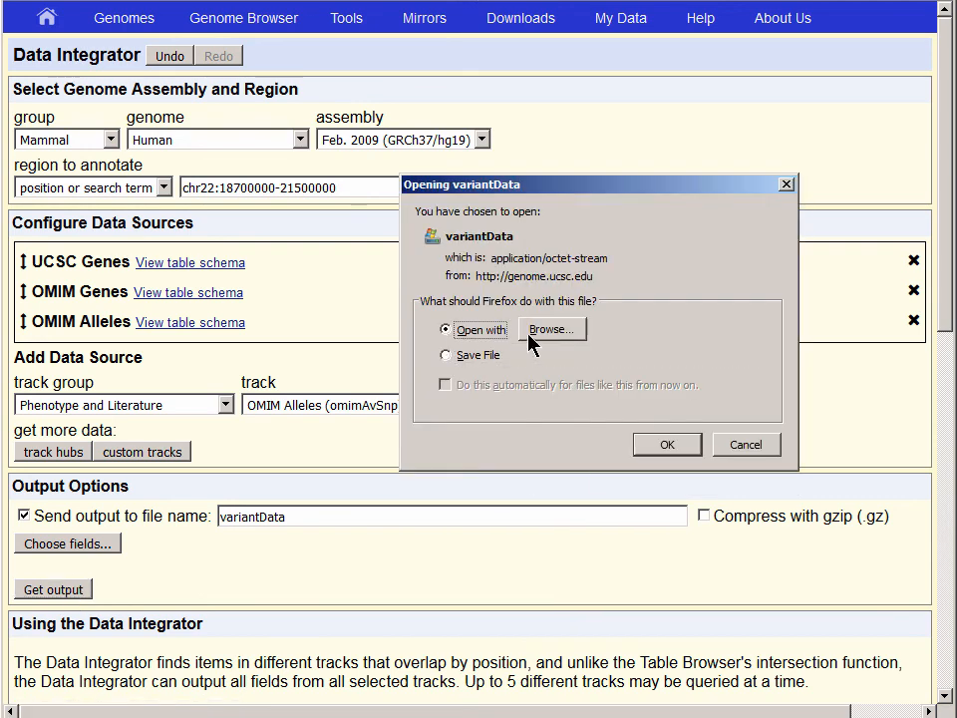
click(552, 329)
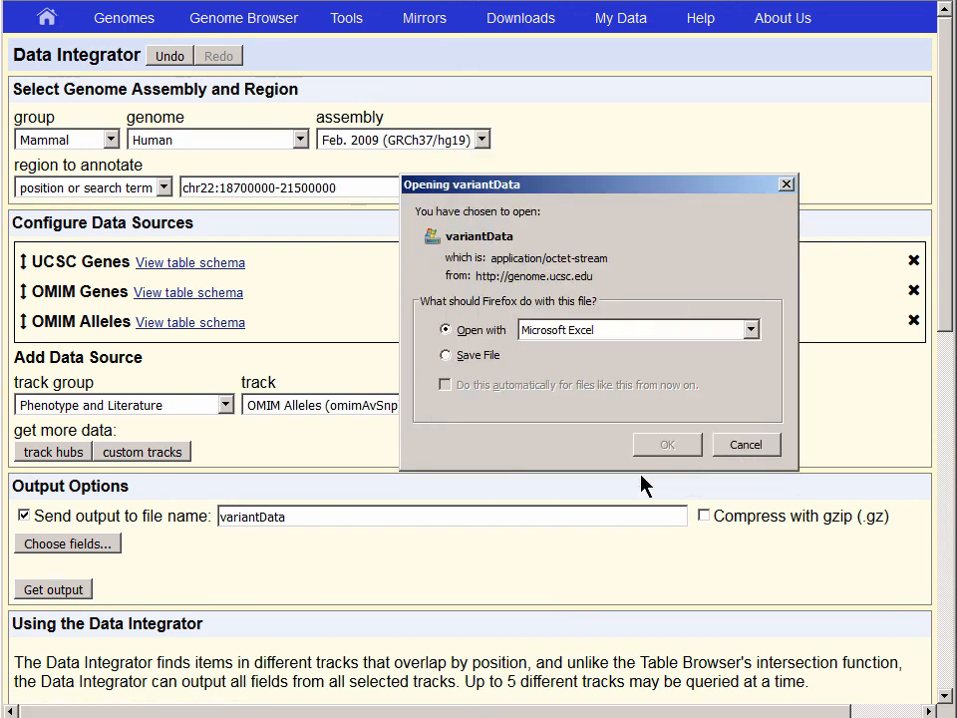
mouse_move(666, 445)
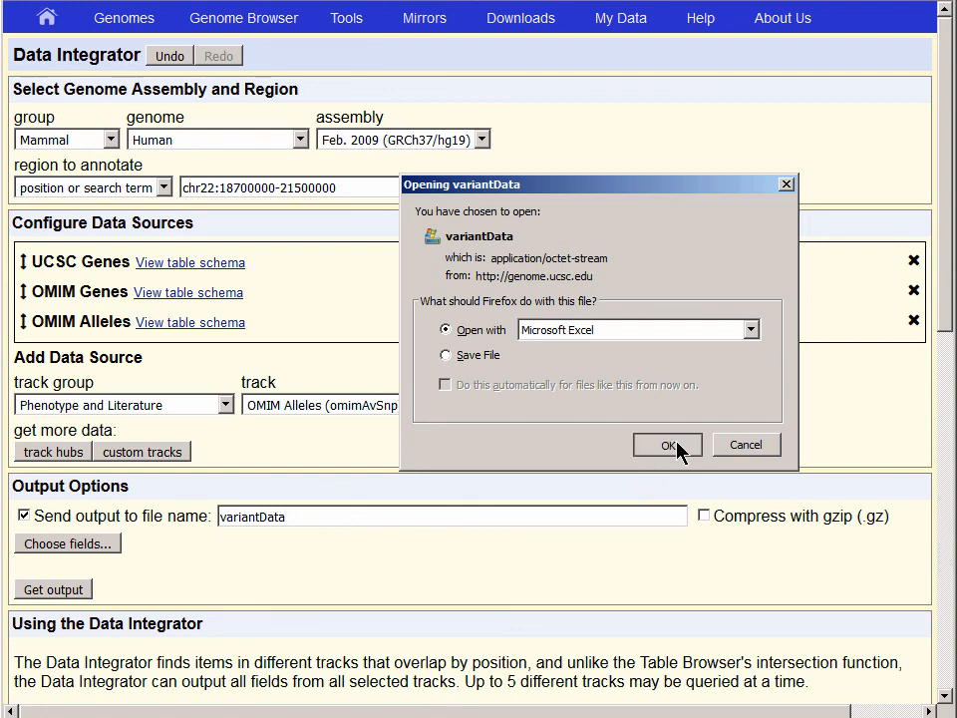
click(666, 444)
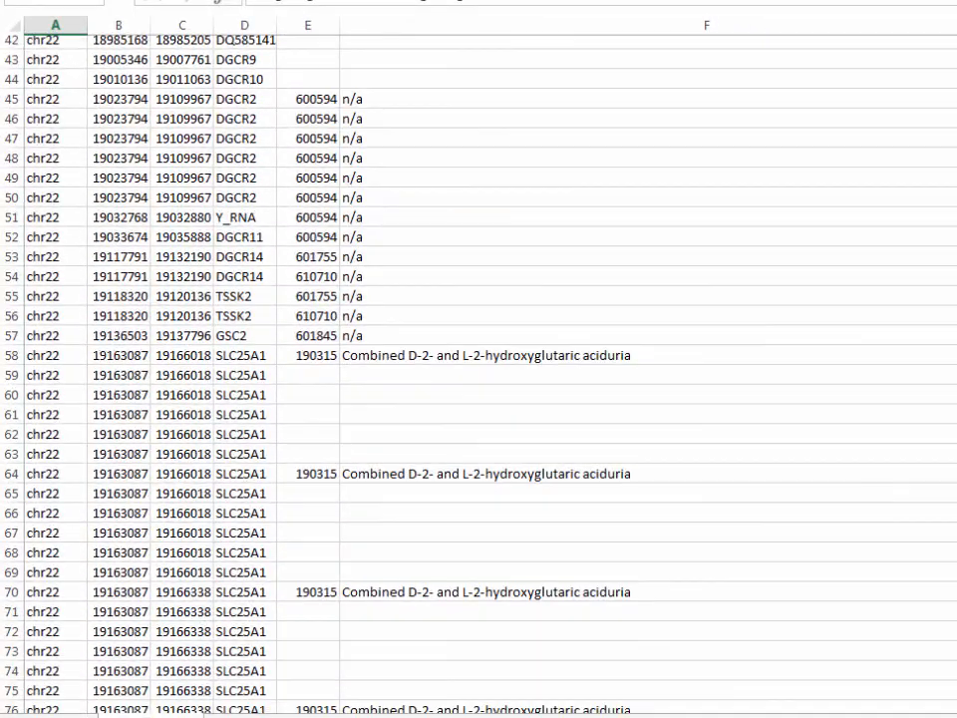
Scroll down the variantData rows to the CDC45 entries with Meier-Gorlin syndrome 7.
scroll(down, 3)
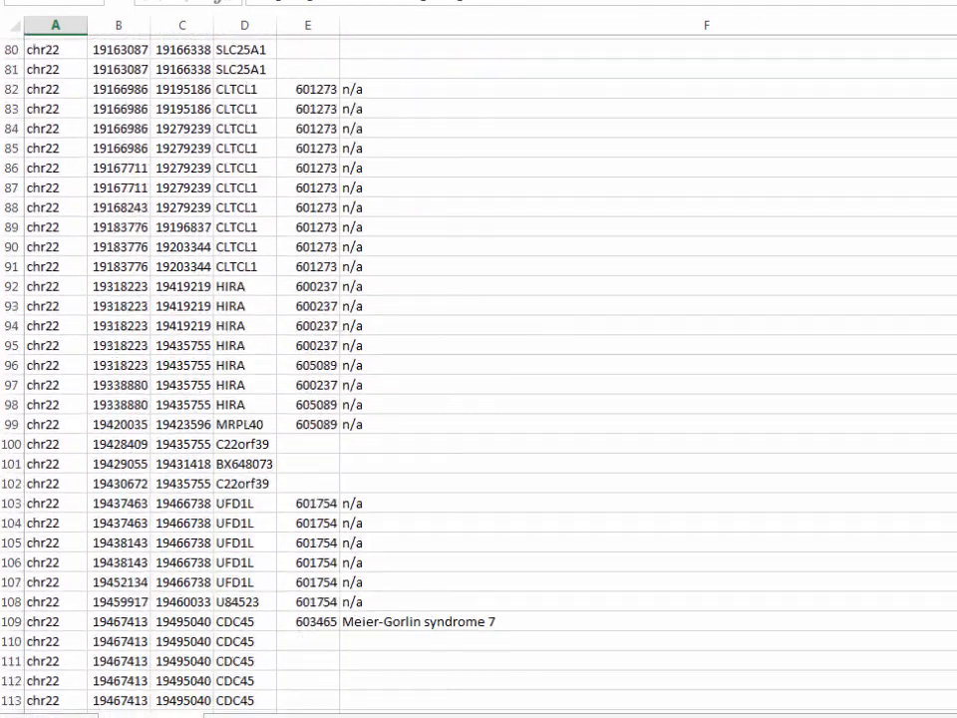
scroll(down, 3)
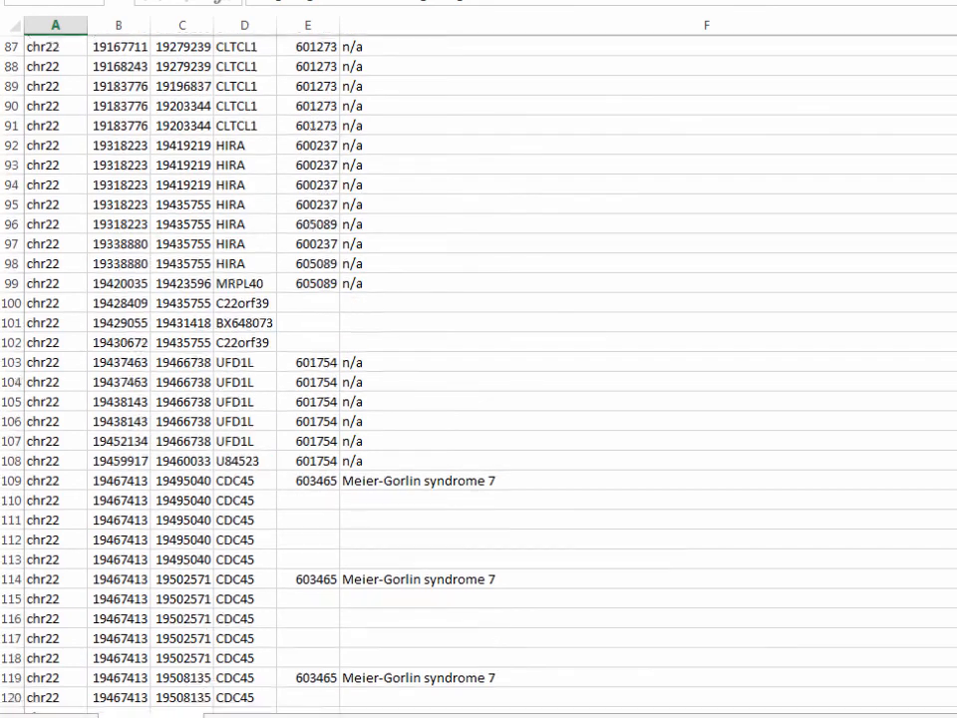
scroll(down, 3)
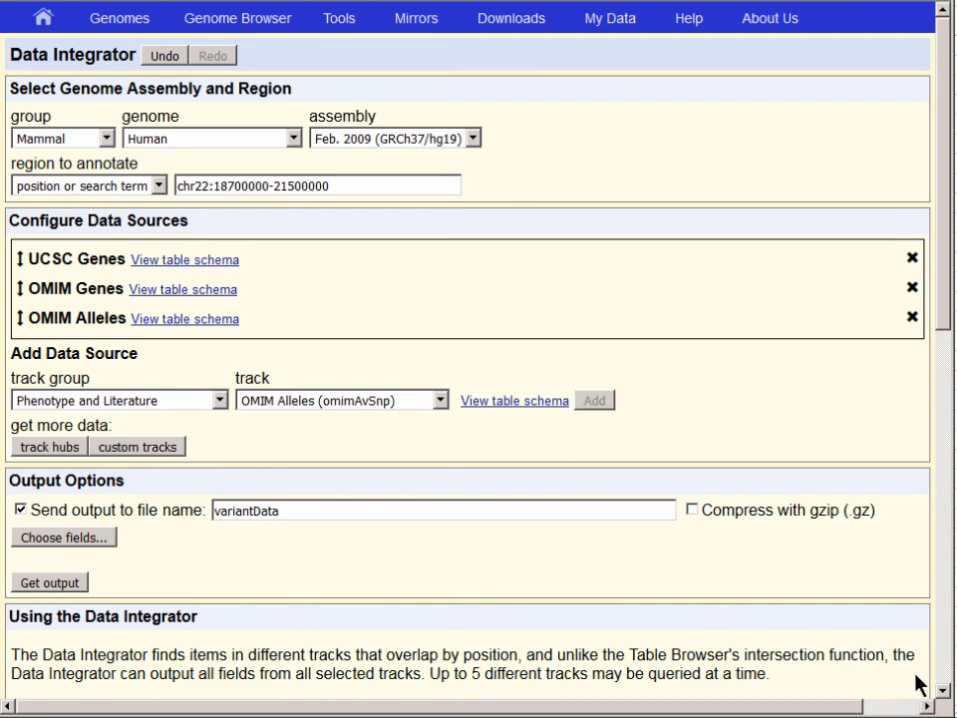
mouse_move(482, 698)
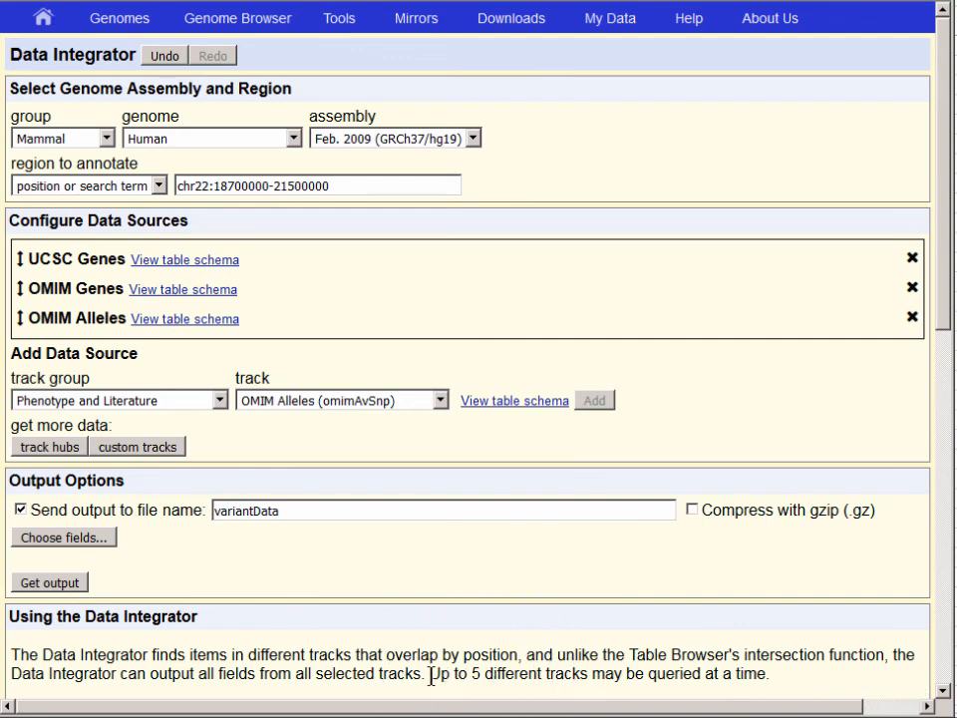
Highlight the sentence 'Up to 5 different tracks may be queried at a time.'.
drag(431, 673, 769, 673)
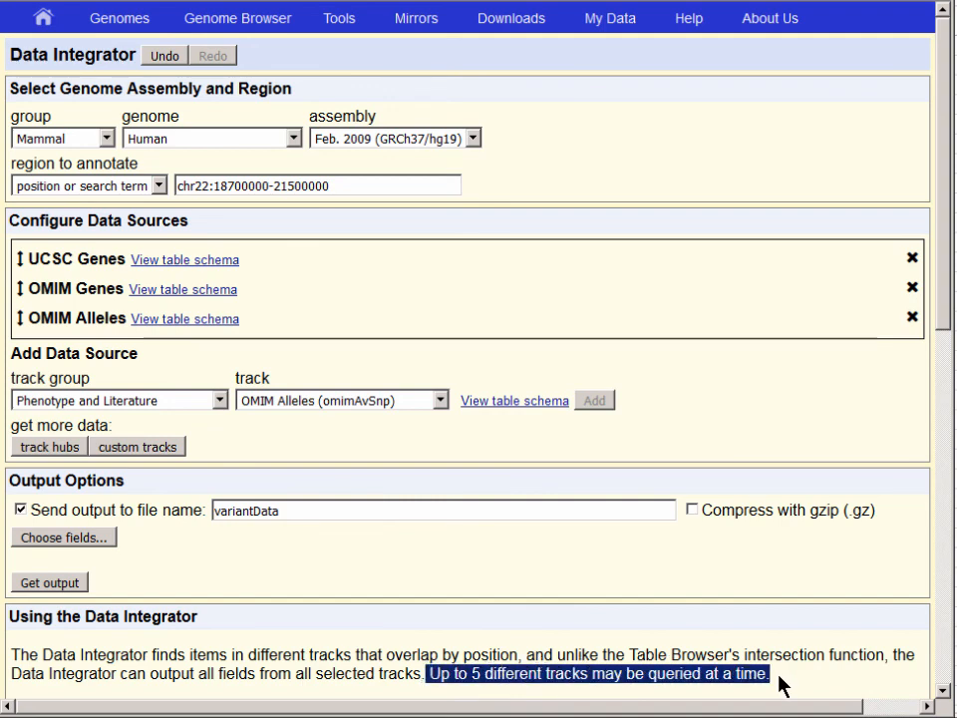